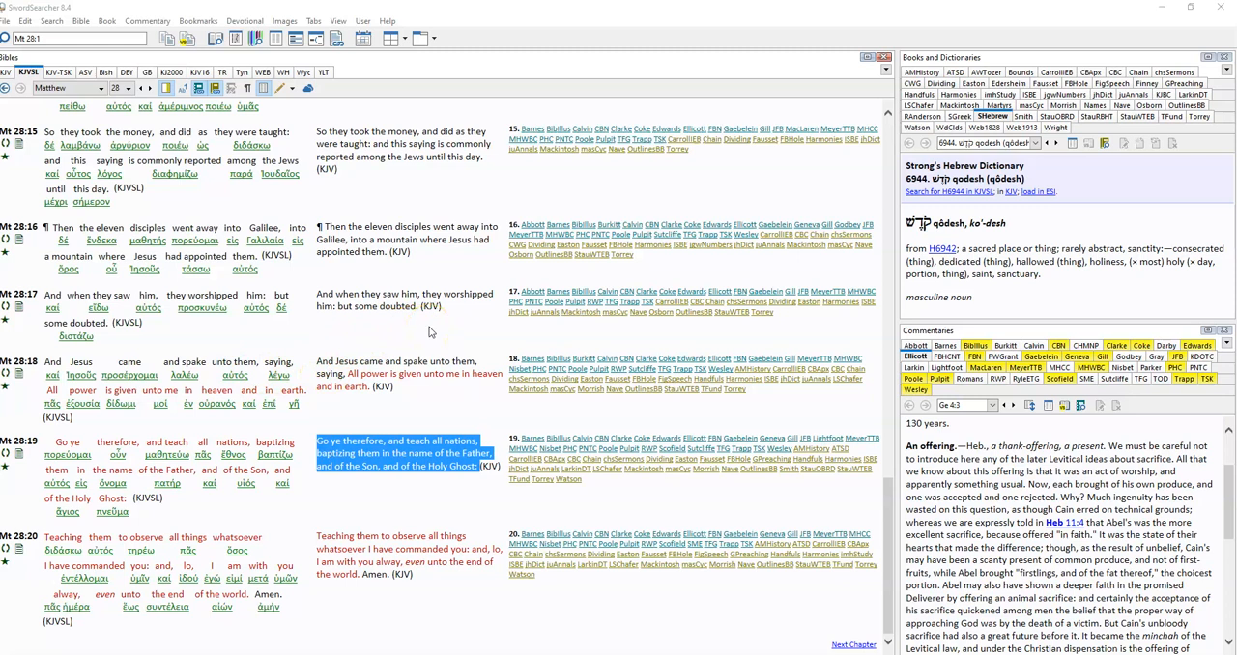
mouse_move(583, 338)
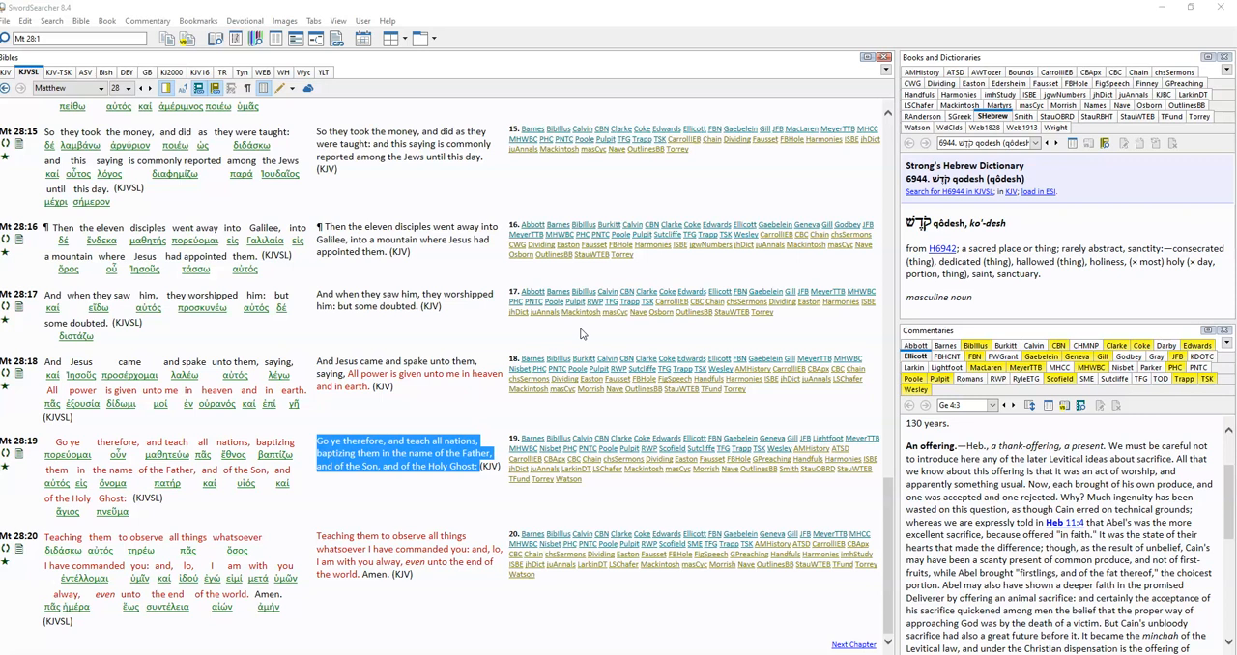
mouse_move(556, 205)
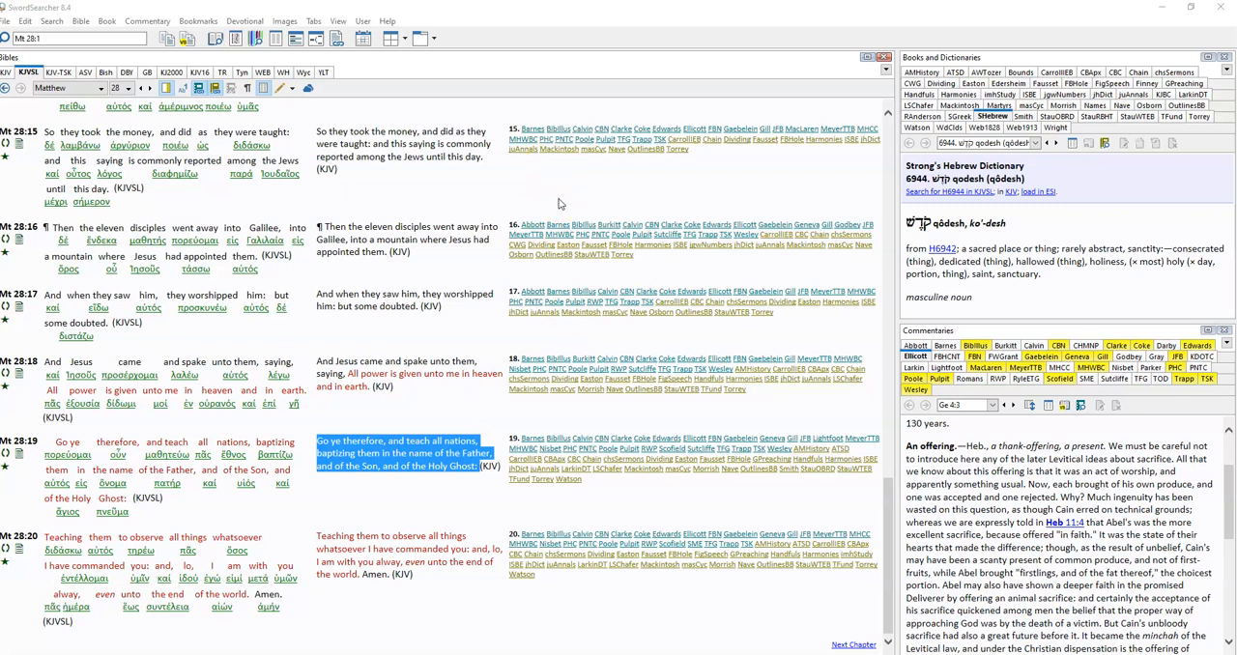
mouse_move(704, 224)
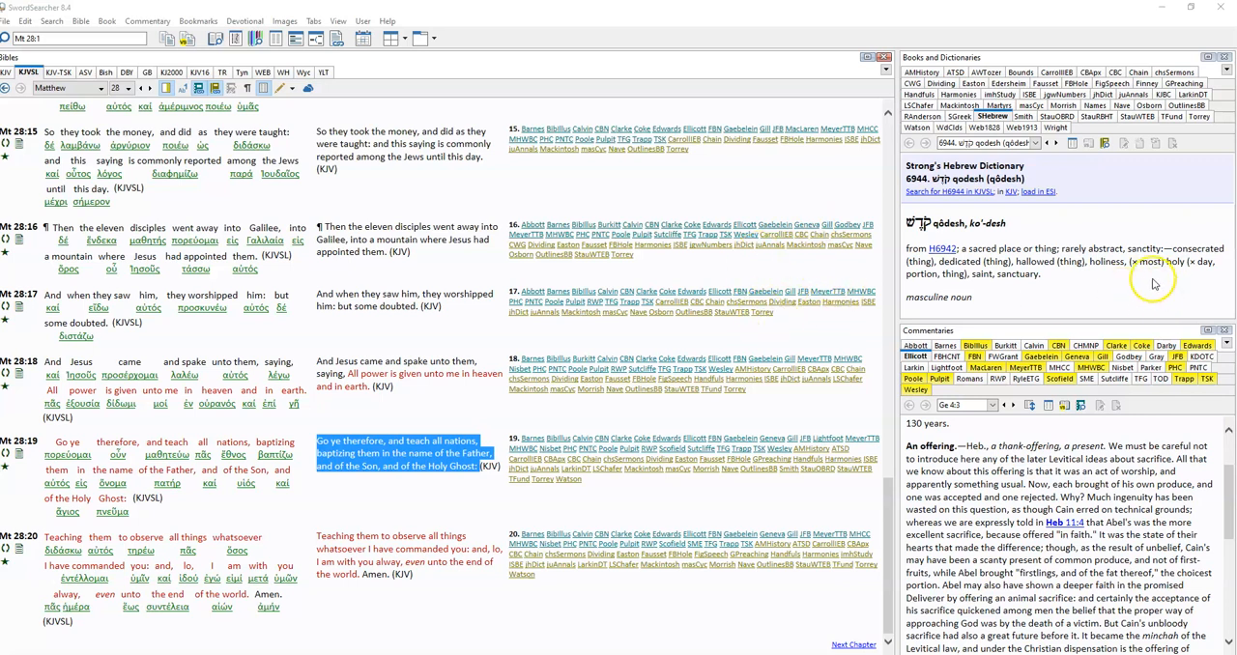
mouse_move(1152, 274)
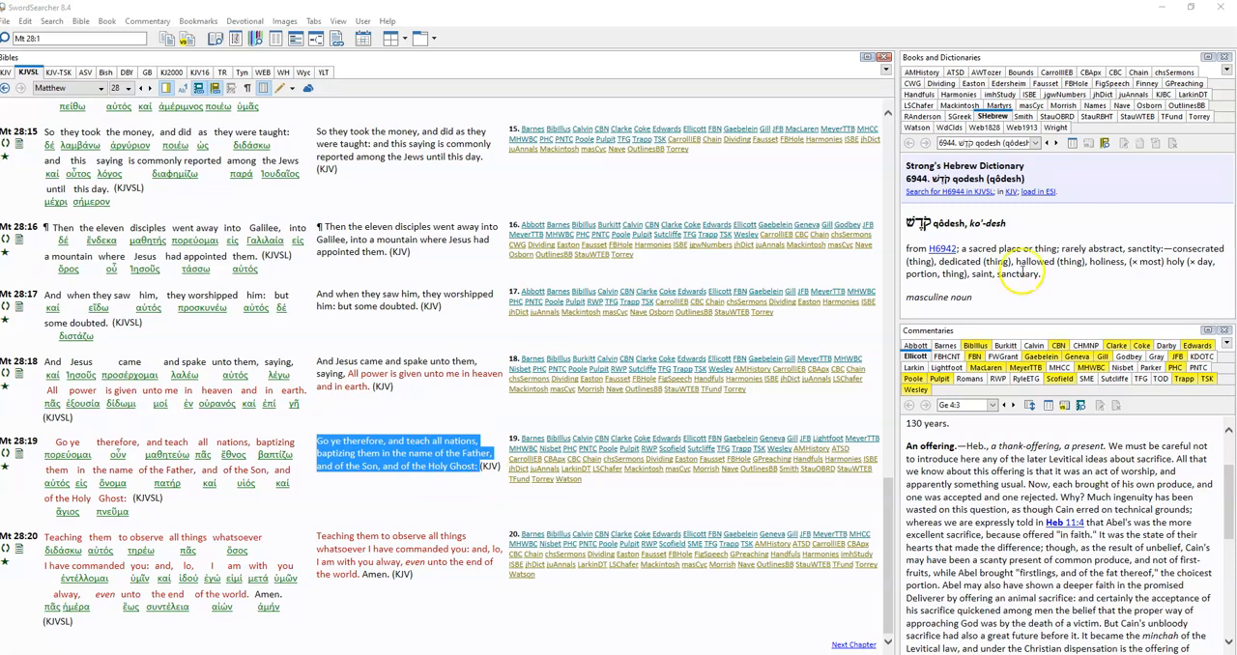
Step: Bring up Acts 2 and move down to verse 38 on repenting and being baptized
click(67, 89)
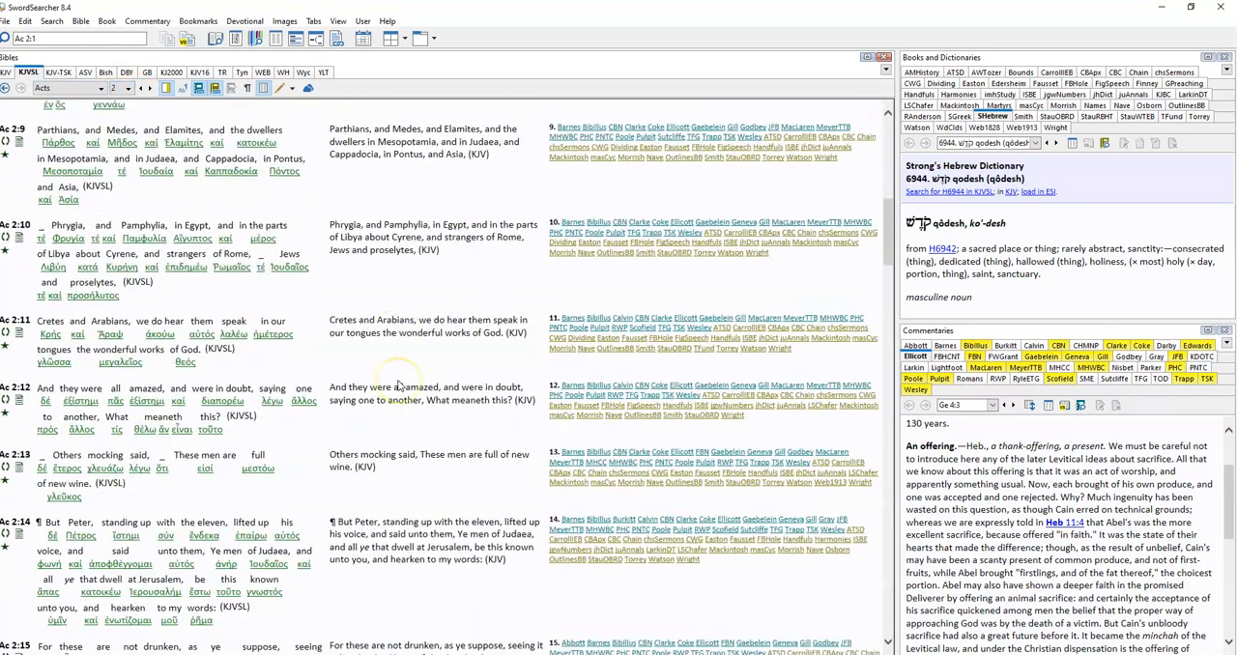
scroll(down, 3)
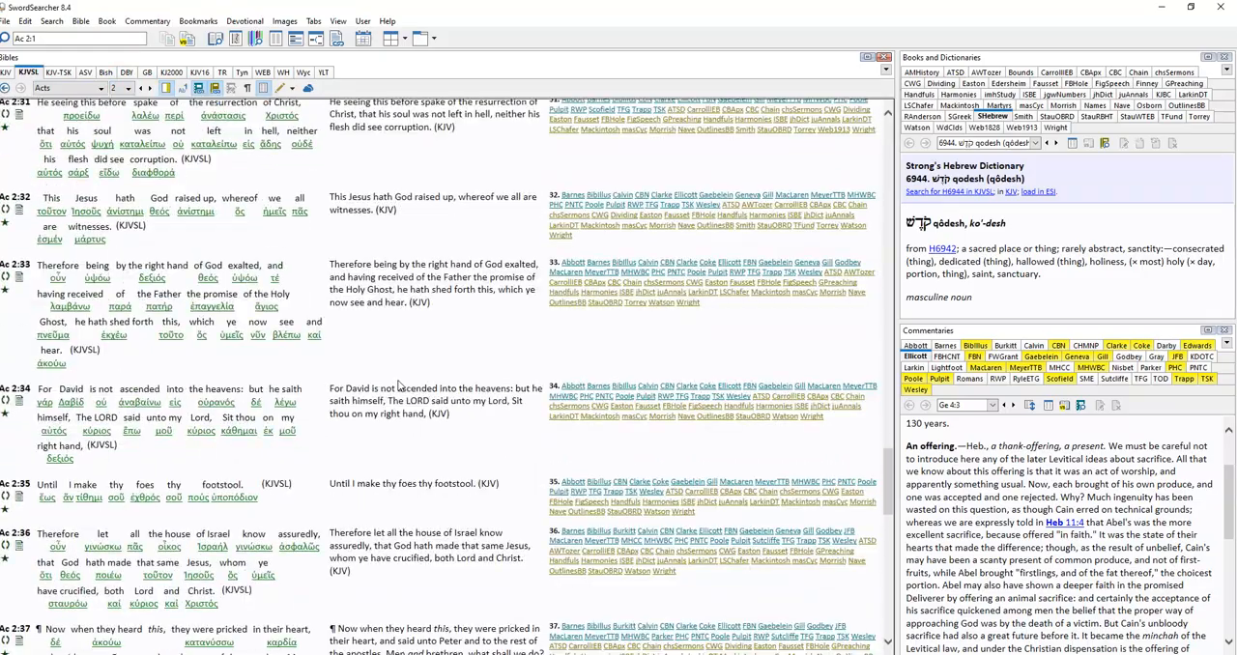
scroll(down, 3)
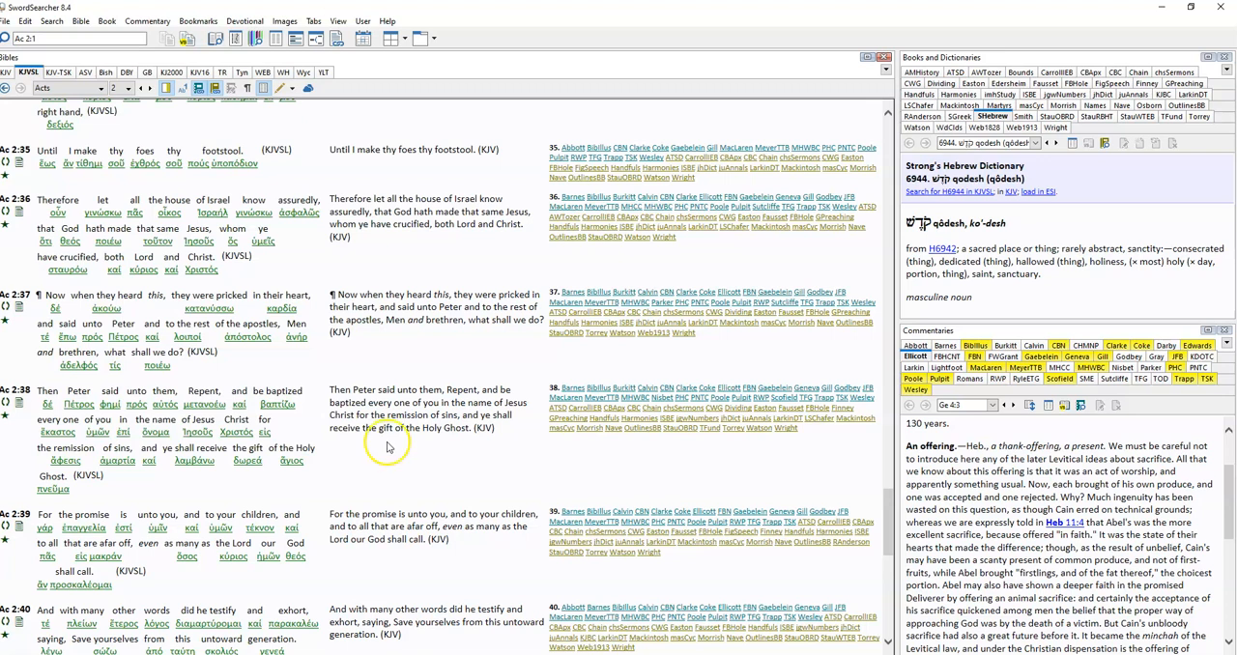
mouse_move(931, 420)
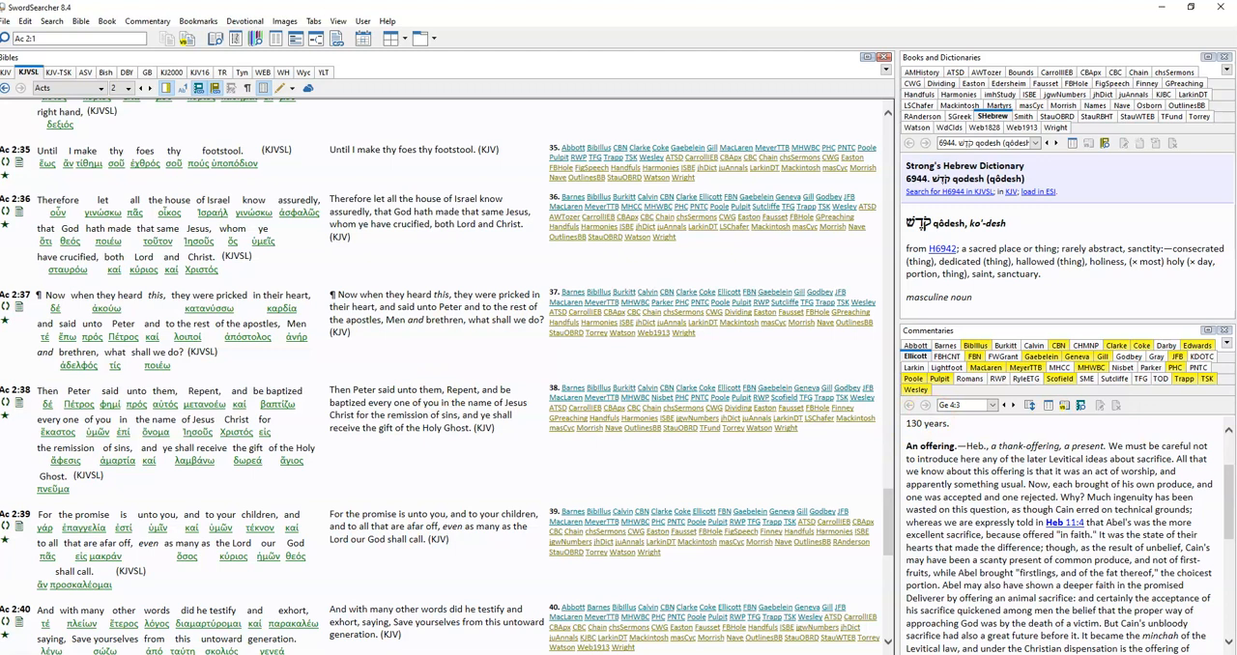
mouse_move(854, 336)
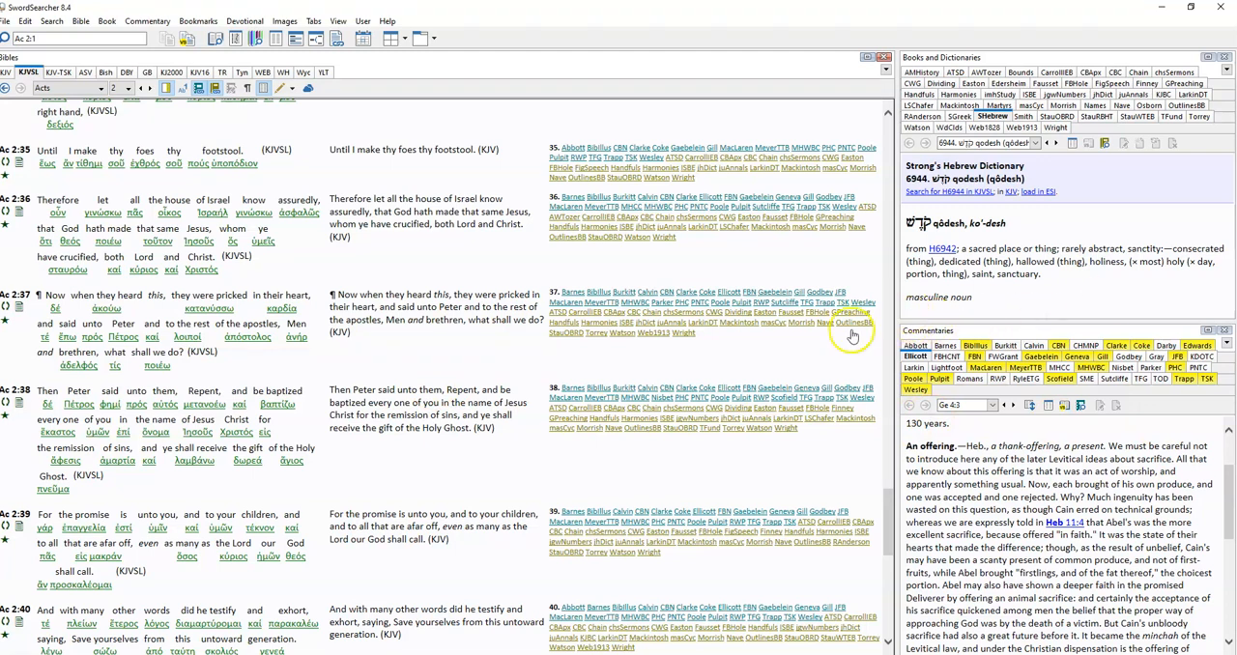
mouse_move(802, 340)
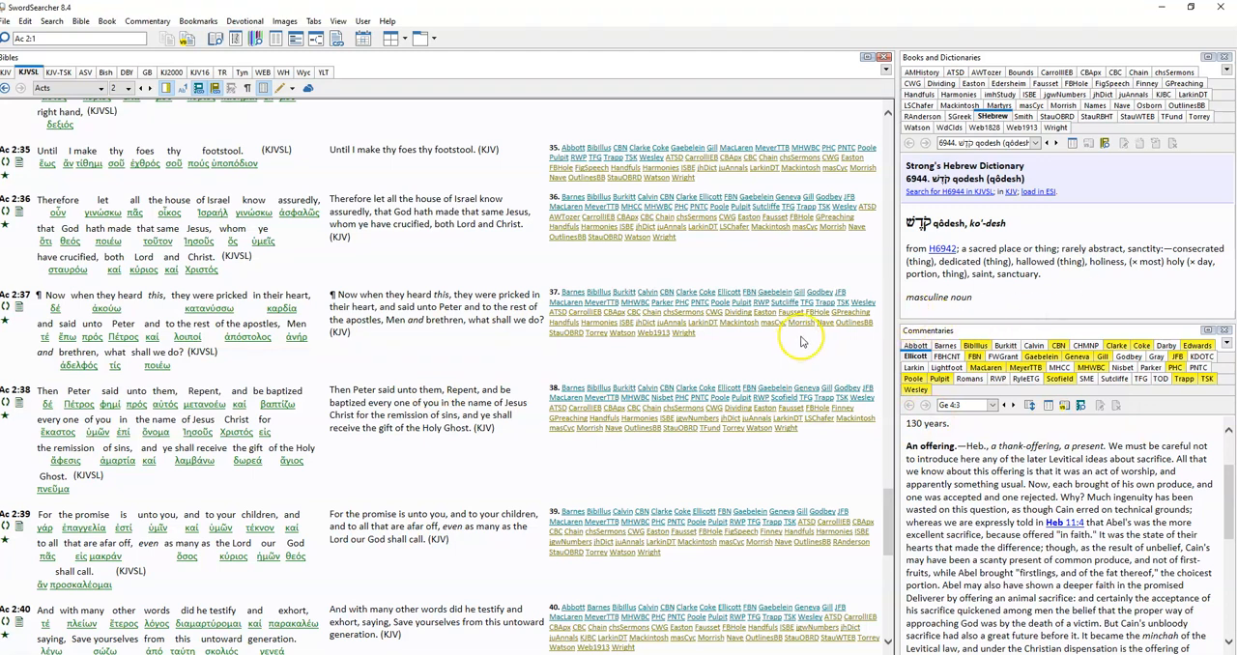
mouse_move(800, 340)
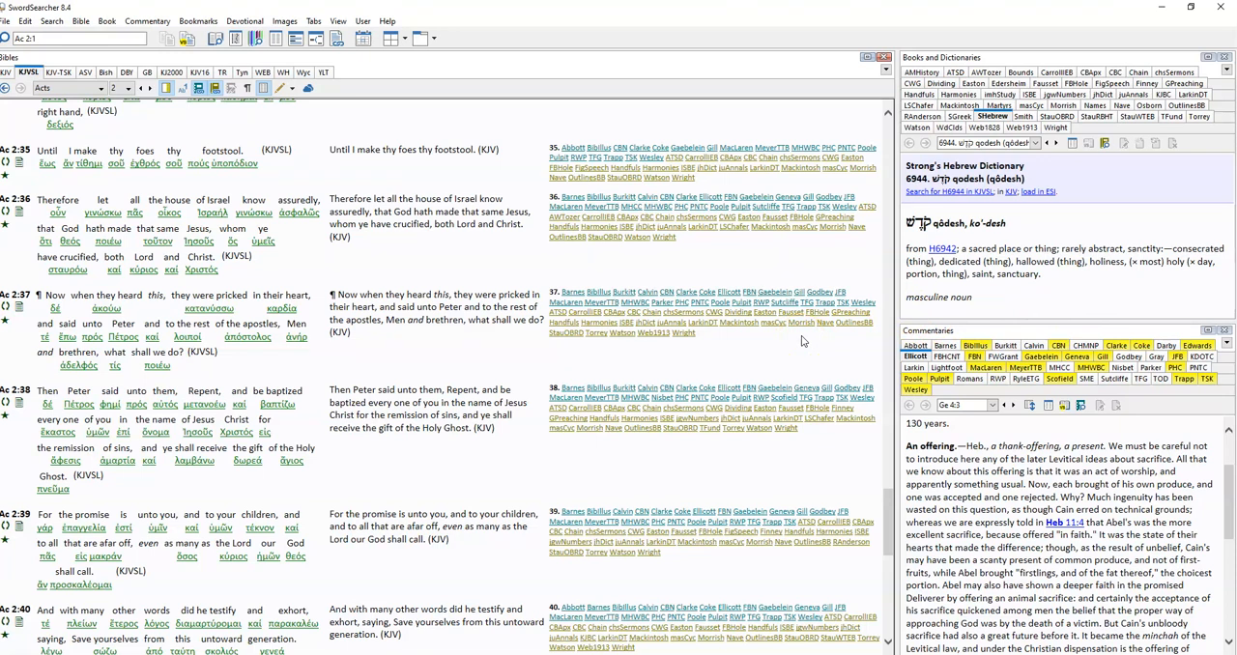
mouse_move(1020, 307)
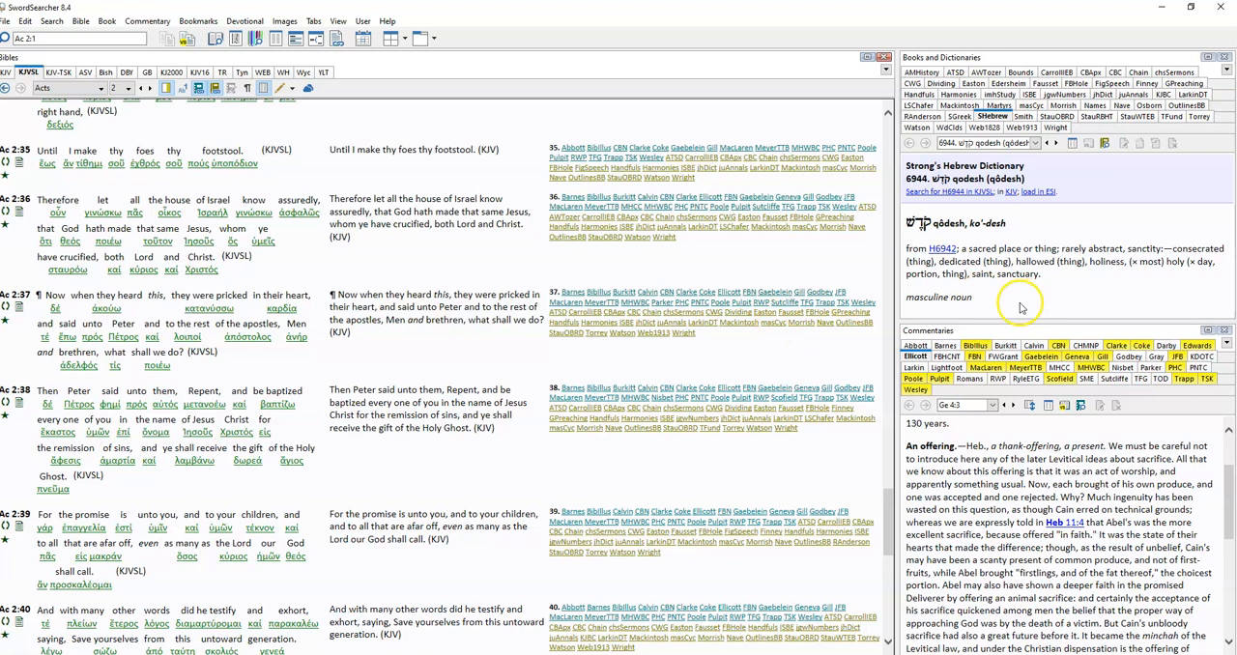
mouse_move(1021, 301)
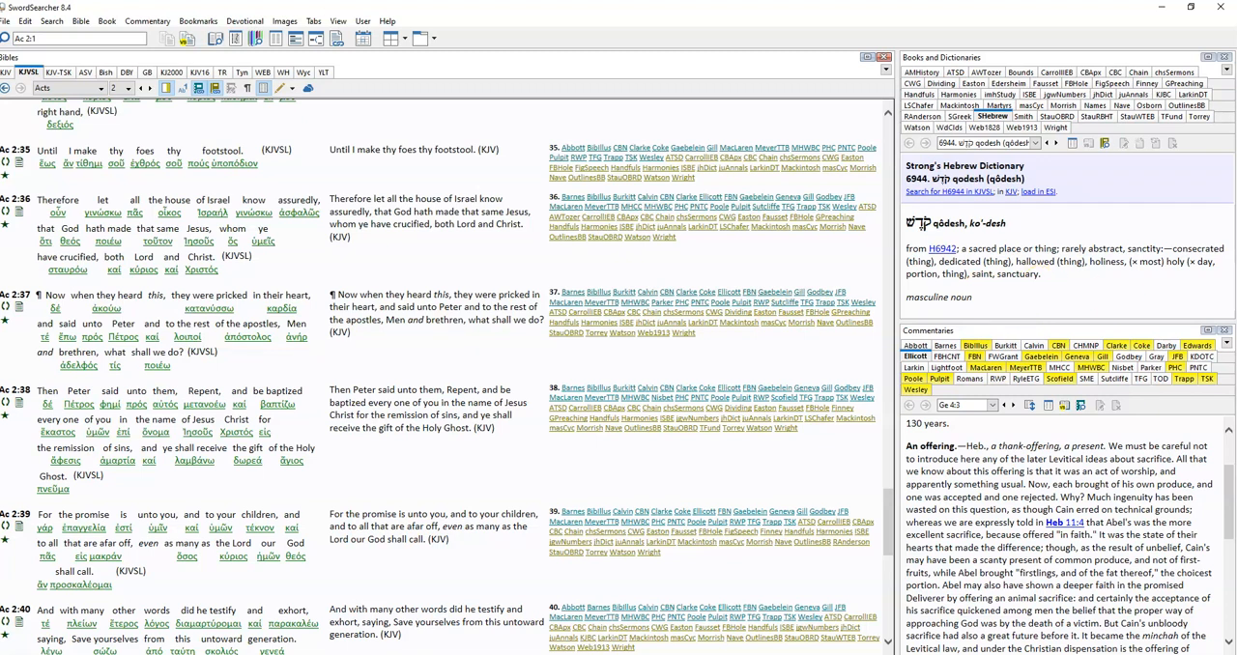
mouse_move(1202, 437)
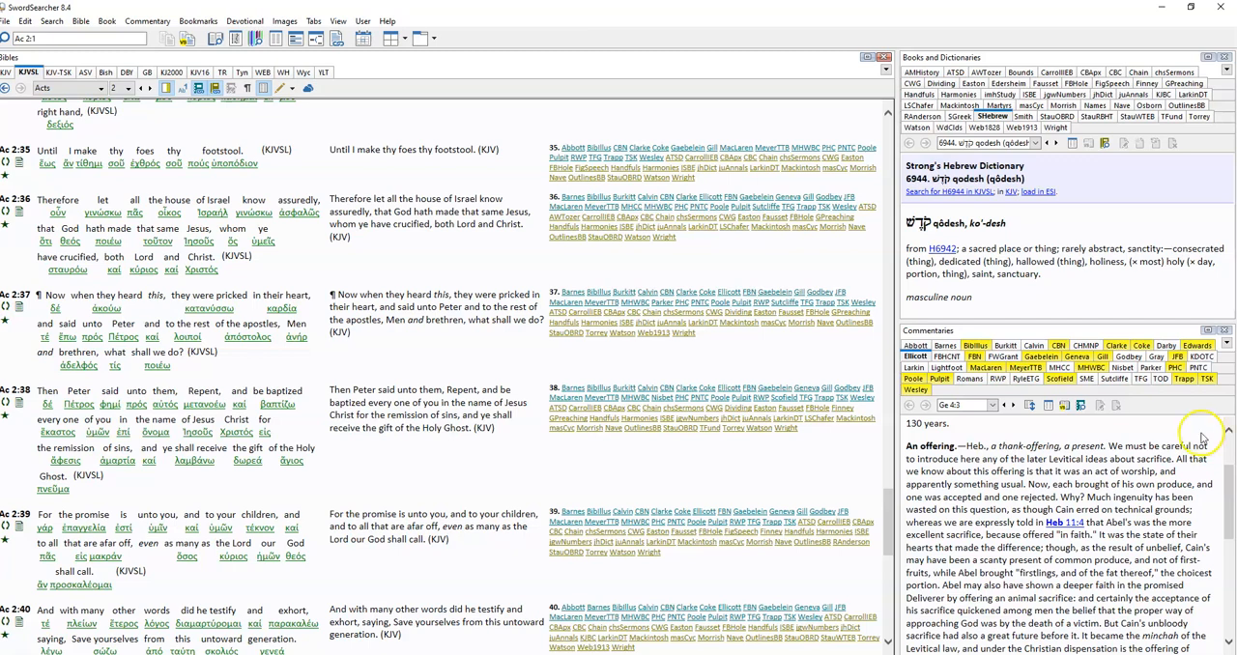
Step: Bring up Acts 4 and move down to verse 12 on no other name for salvation
click(126, 87)
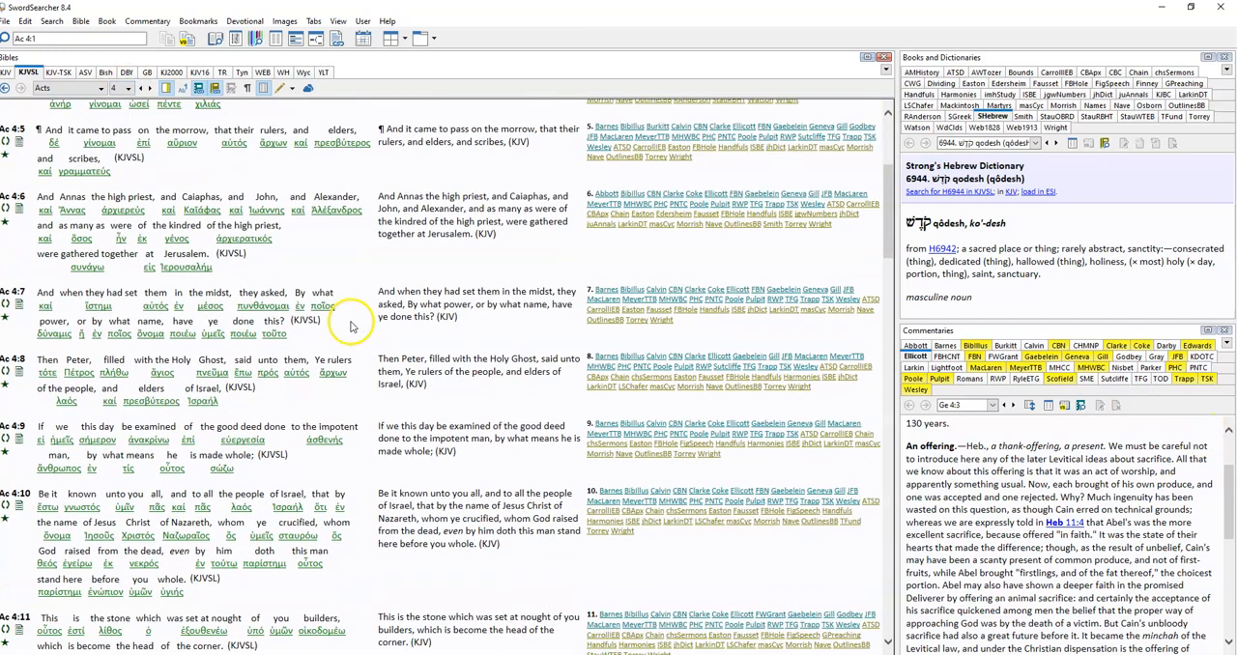
scroll(down, 3)
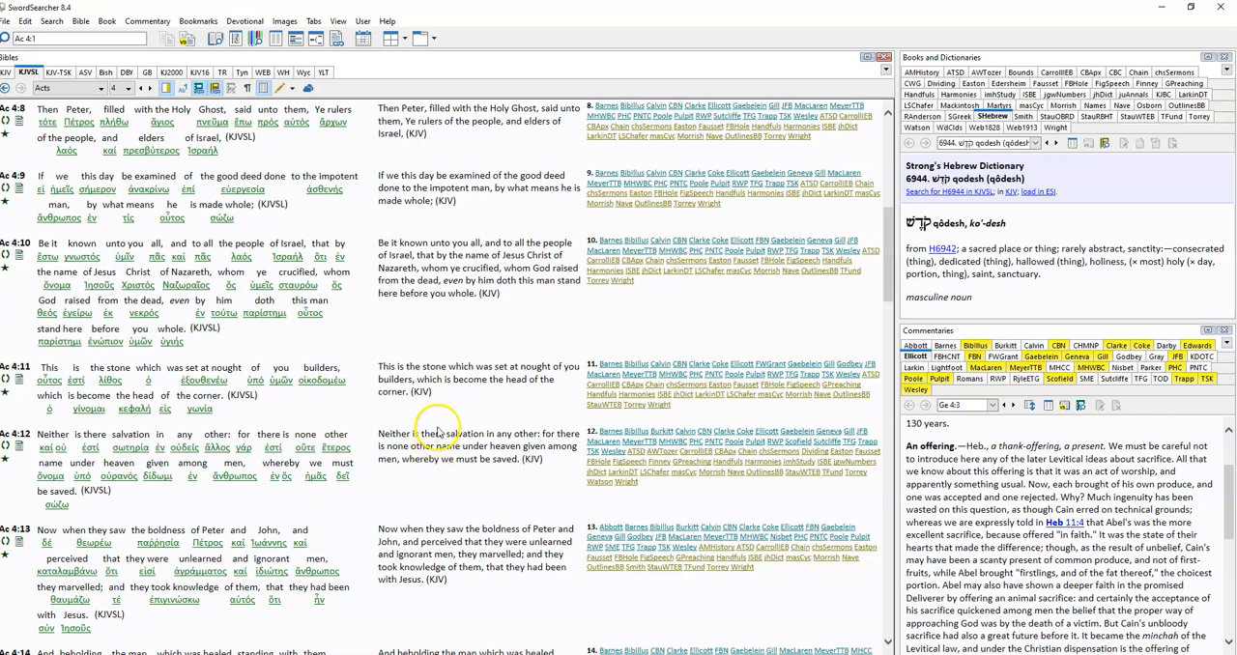
mouse_move(435, 431)
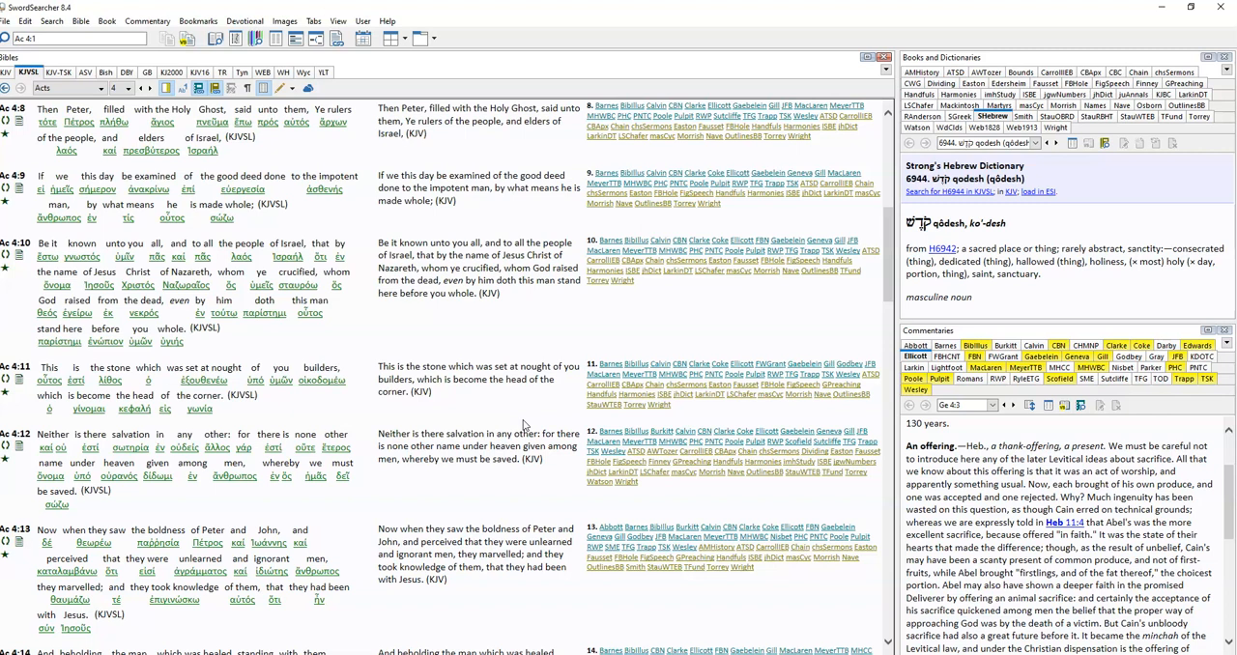
mouse_move(472, 336)
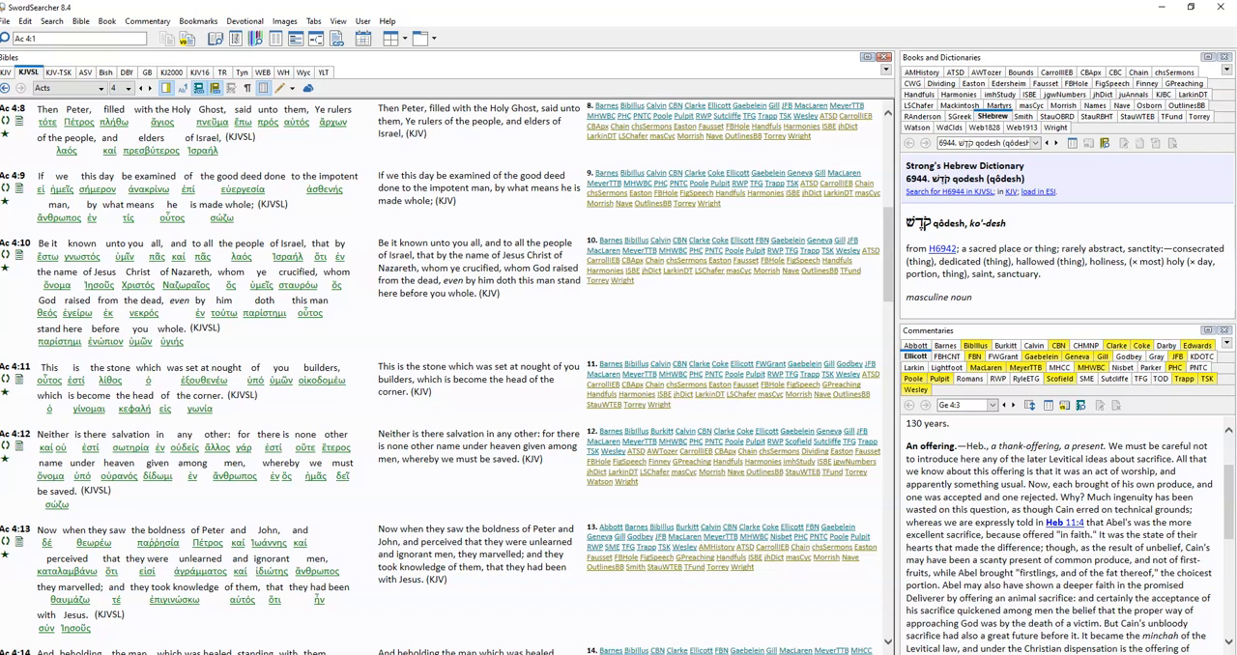
Step: Go to Acts 8 and highlight the text of verse 12 about believing and being baptized
click(96, 89)
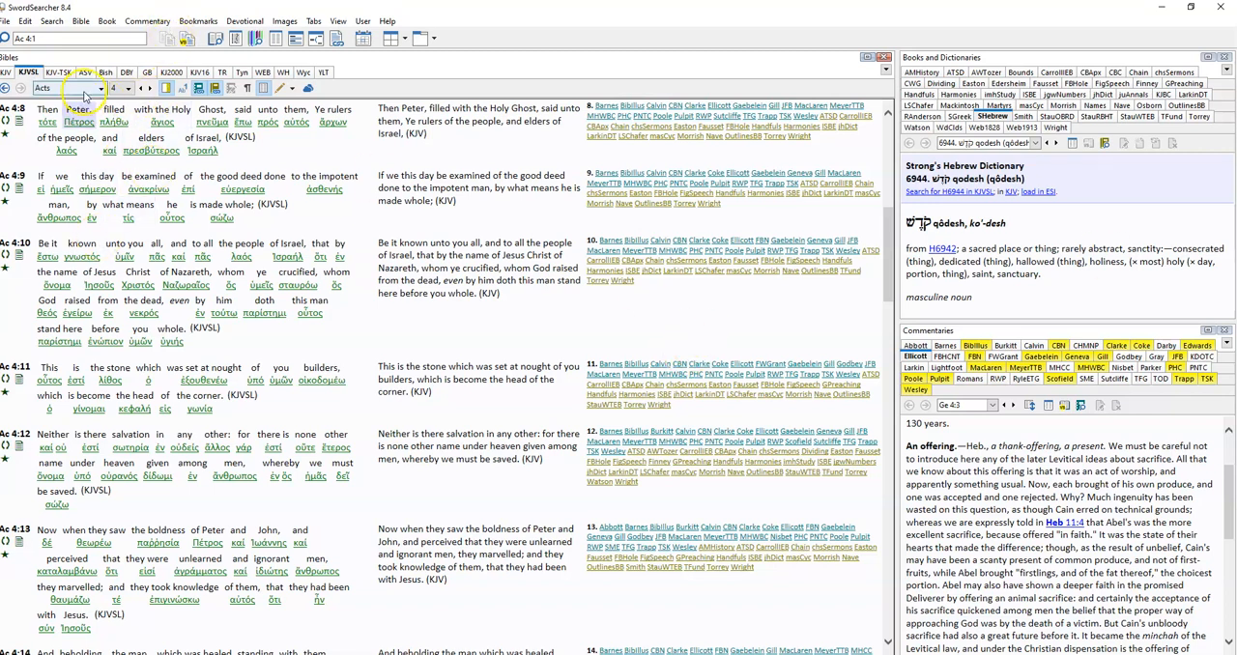
click(97, 89)
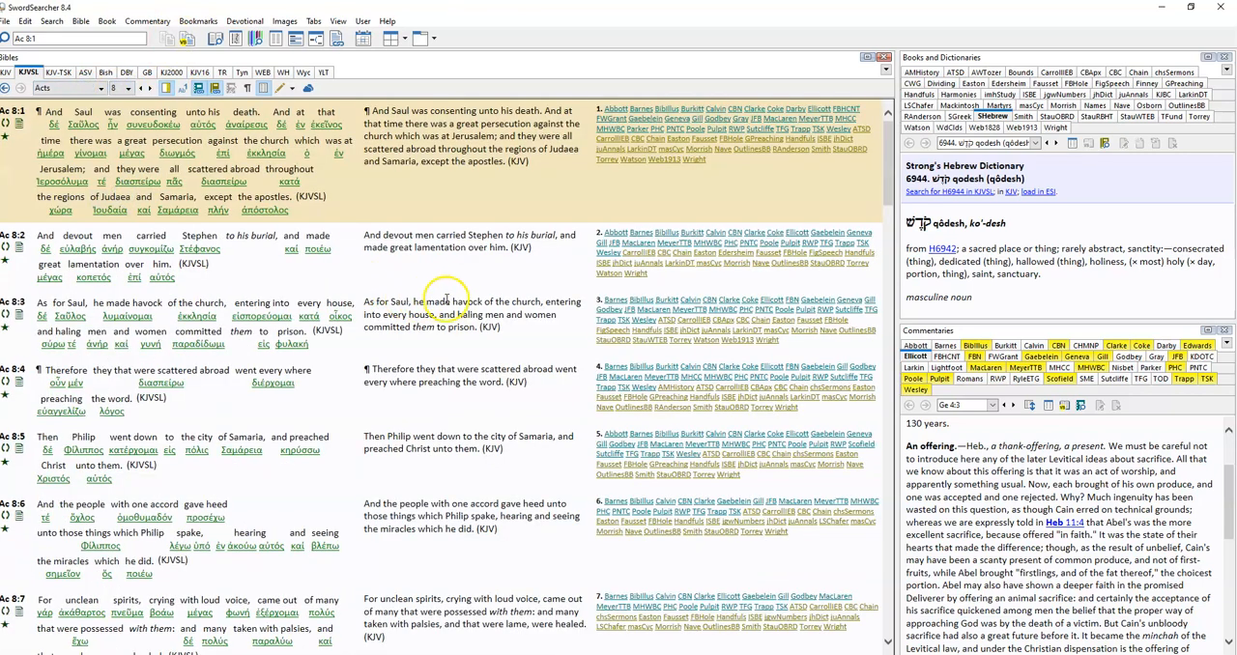
scroll(down, 3)
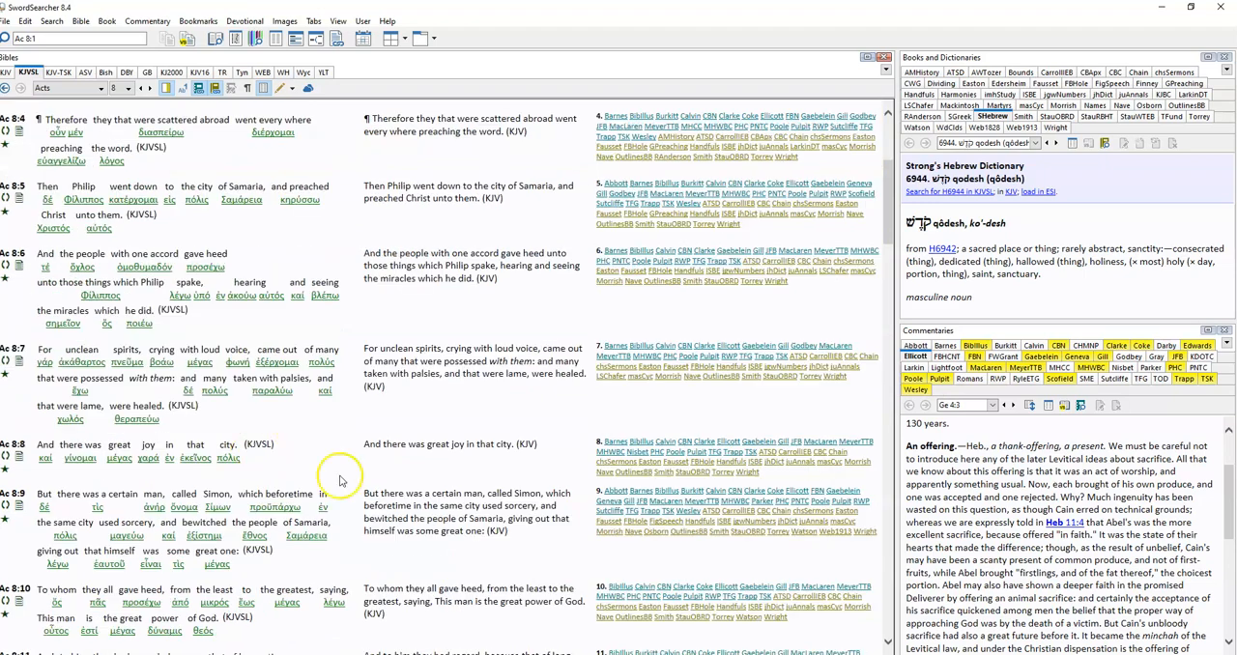
scroll(down, 3)
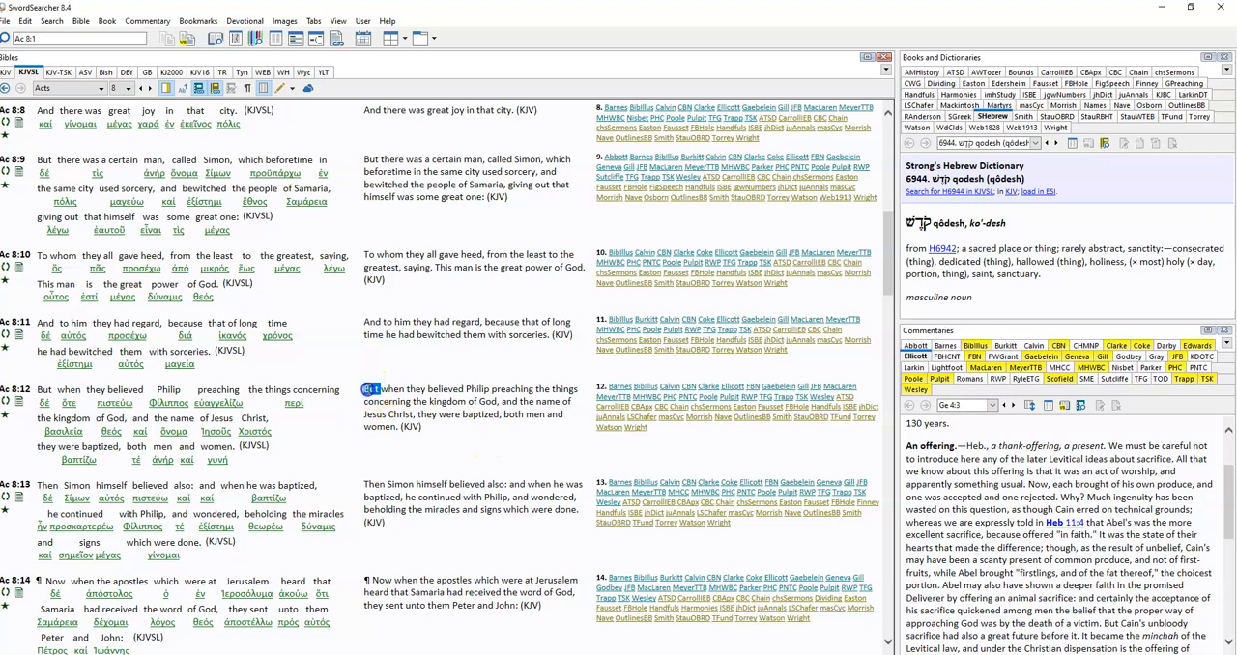
drag(365, 388, 421, 426)
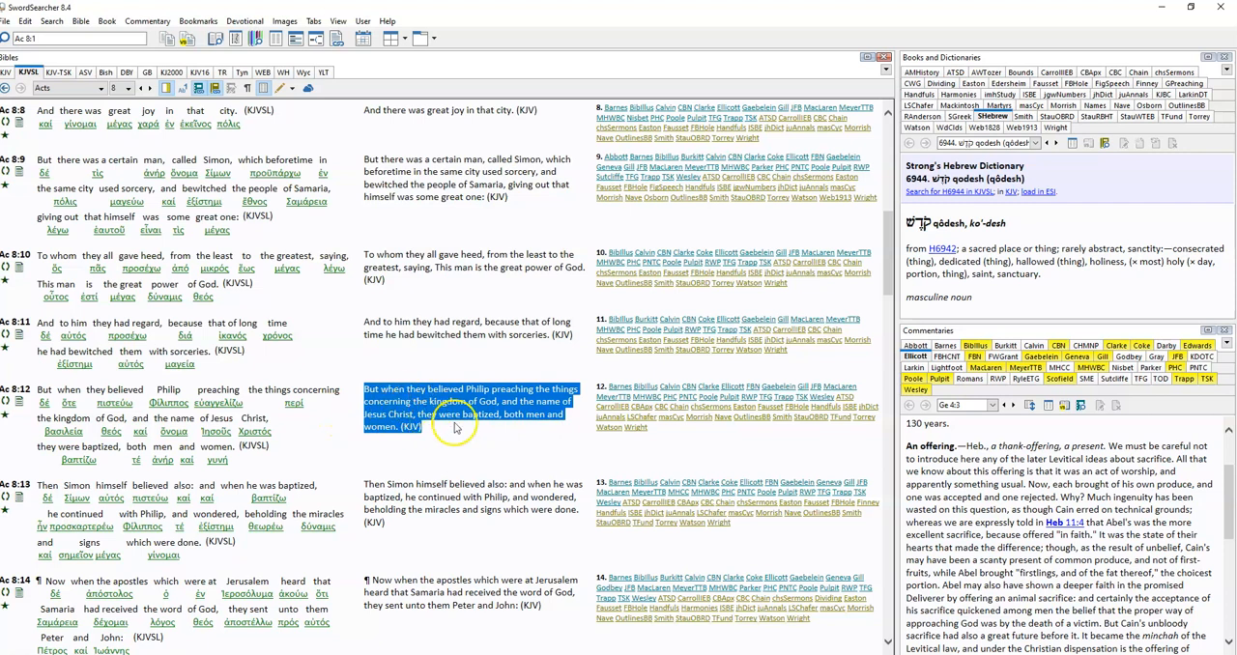
mouse_move(554, 429)
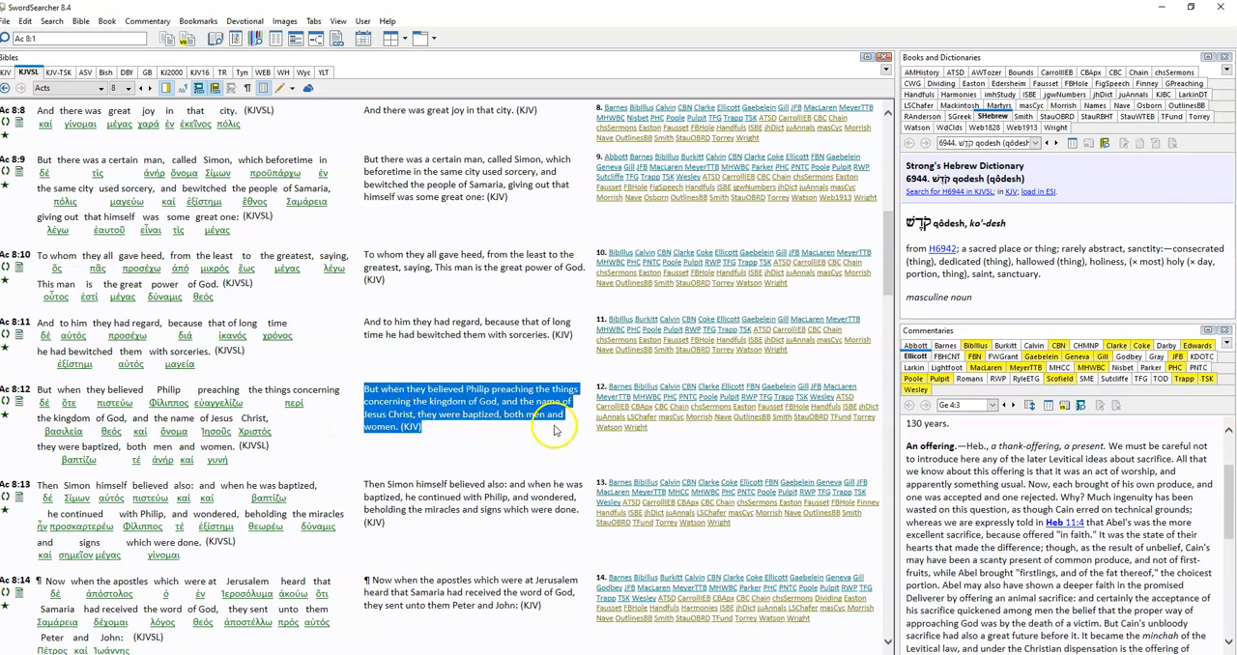
mouse_move(475, 448)
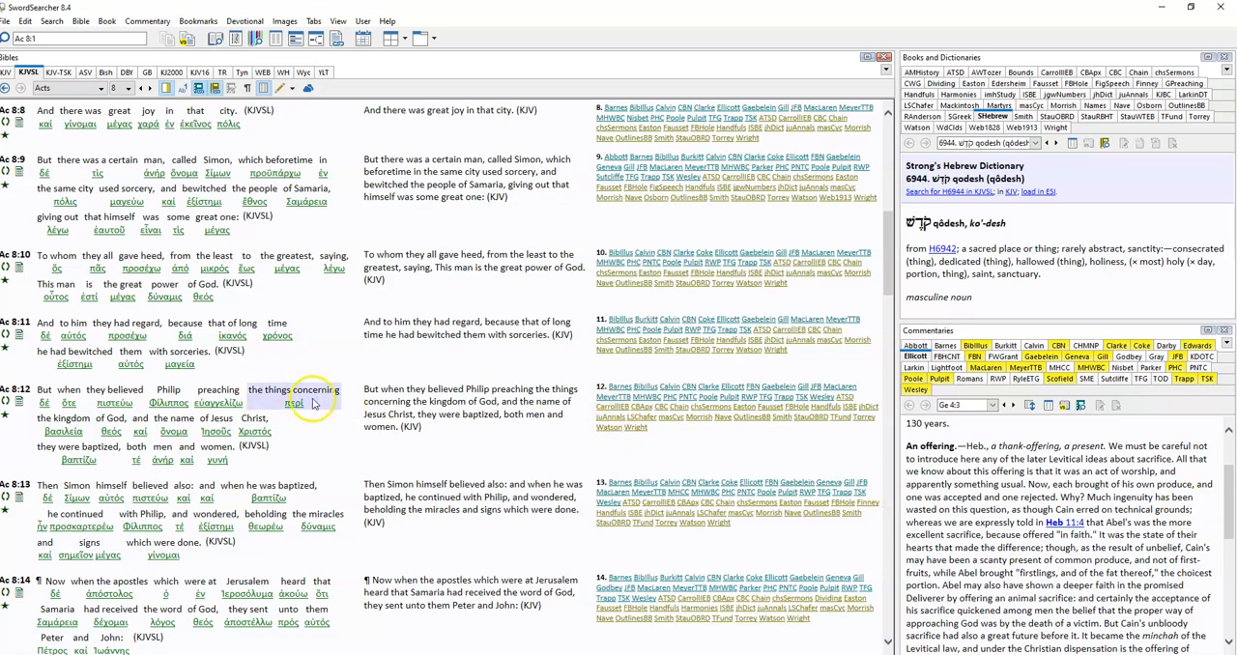
Step: Continue further down through Acts 8 toward the next chapter
scroll(down, 3)
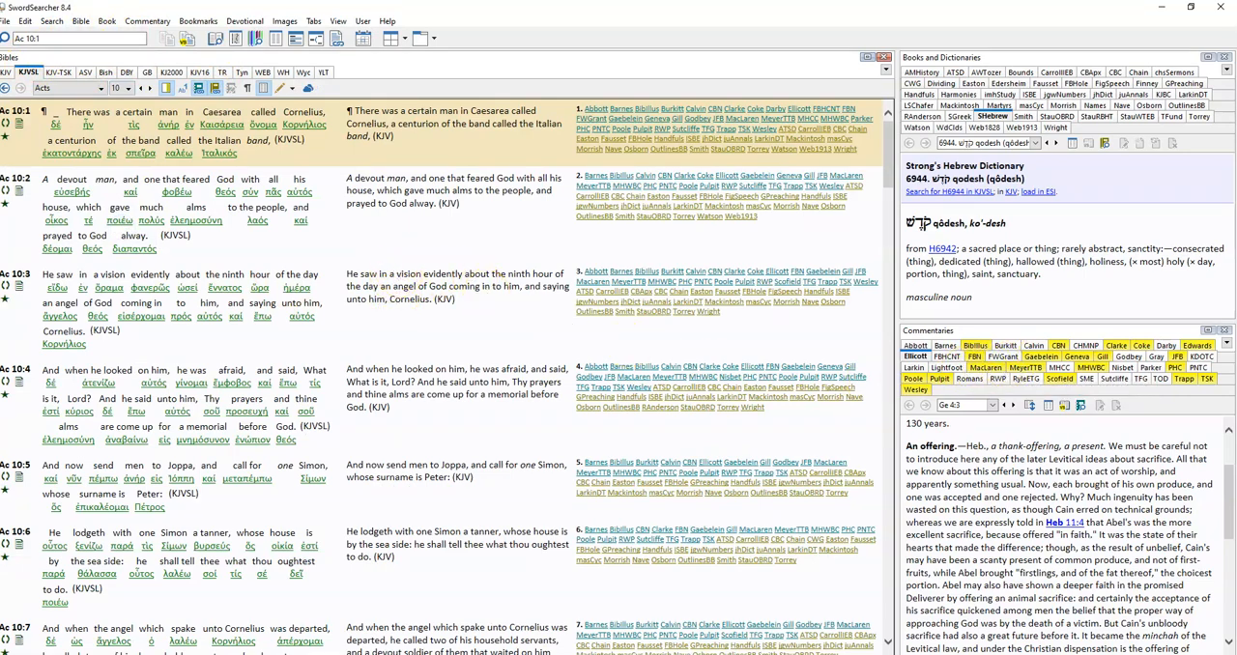
Step: Move to Acts 10:43–48 and select the word Lord in verse 48
scroll(down, 3)
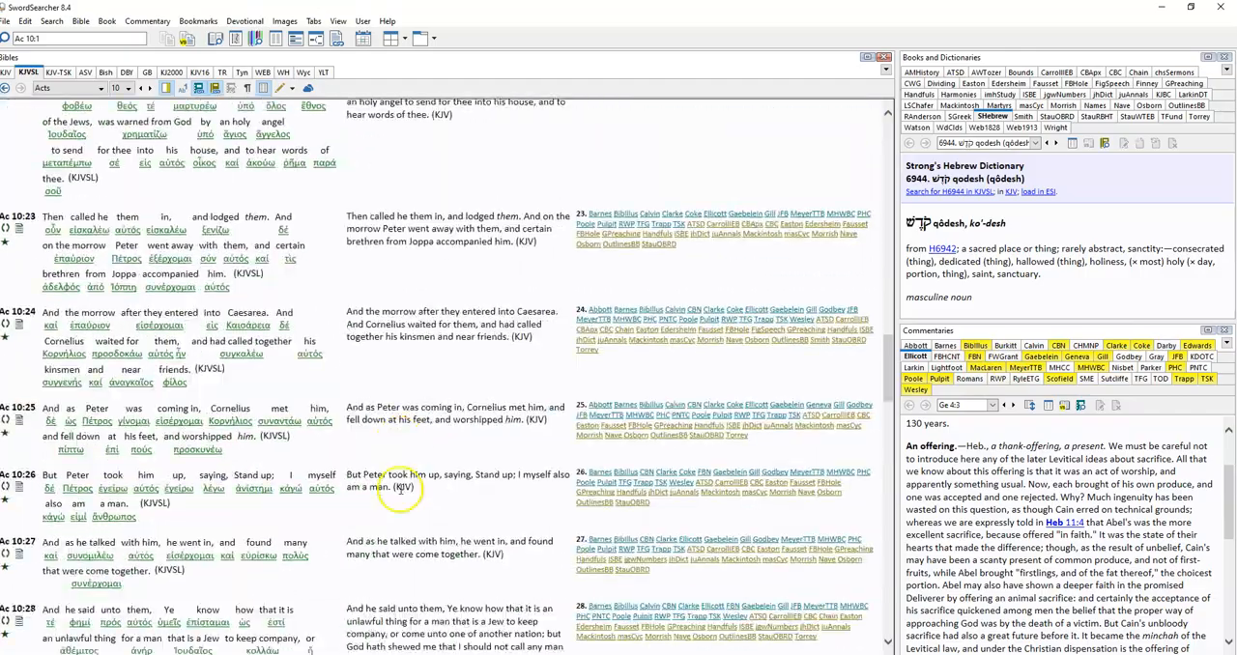
scroll(down, 3)
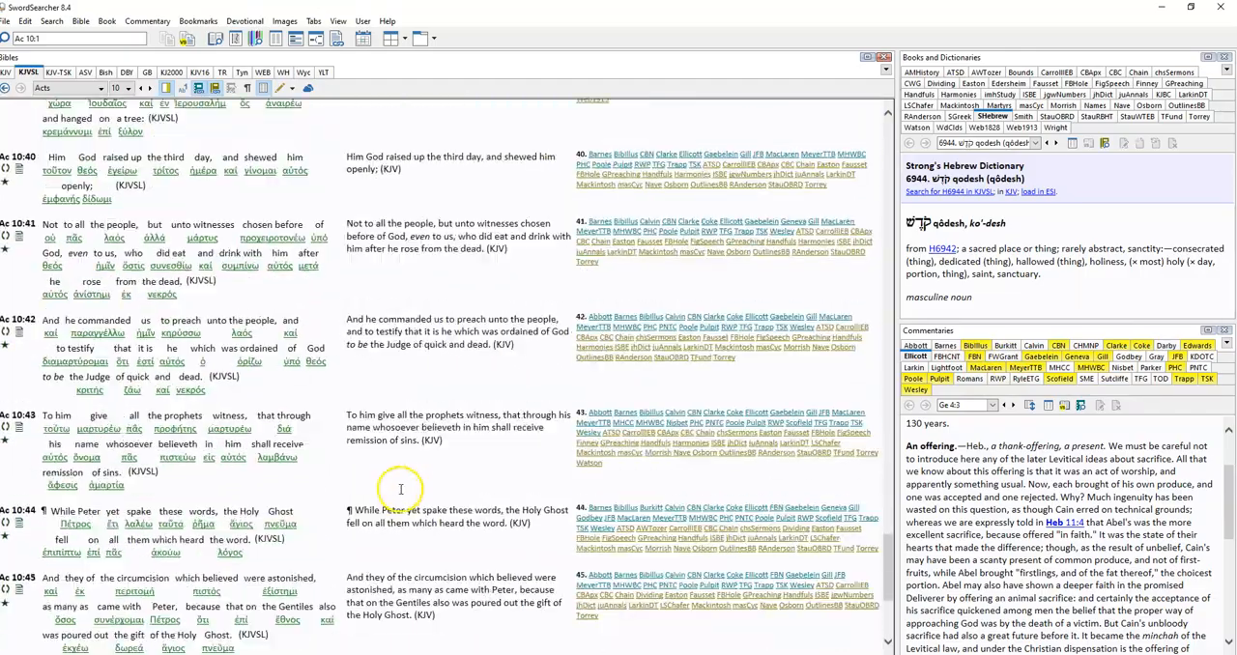
scroll(down, 3)
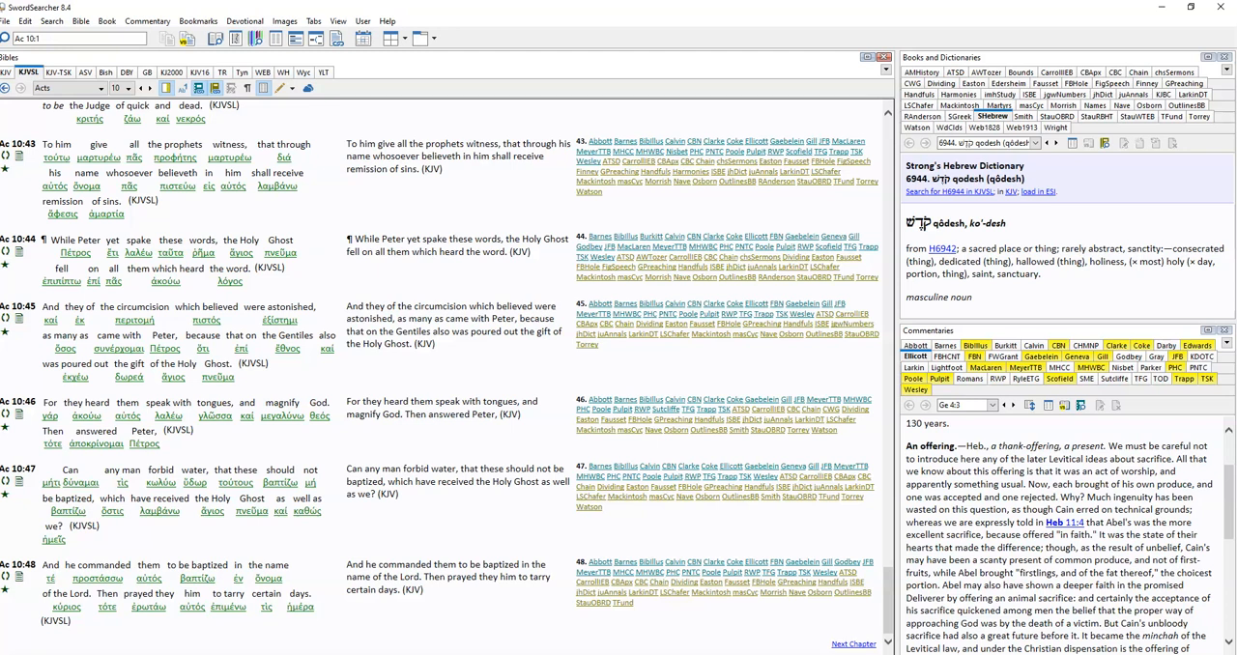
mouse_move(661, 460)
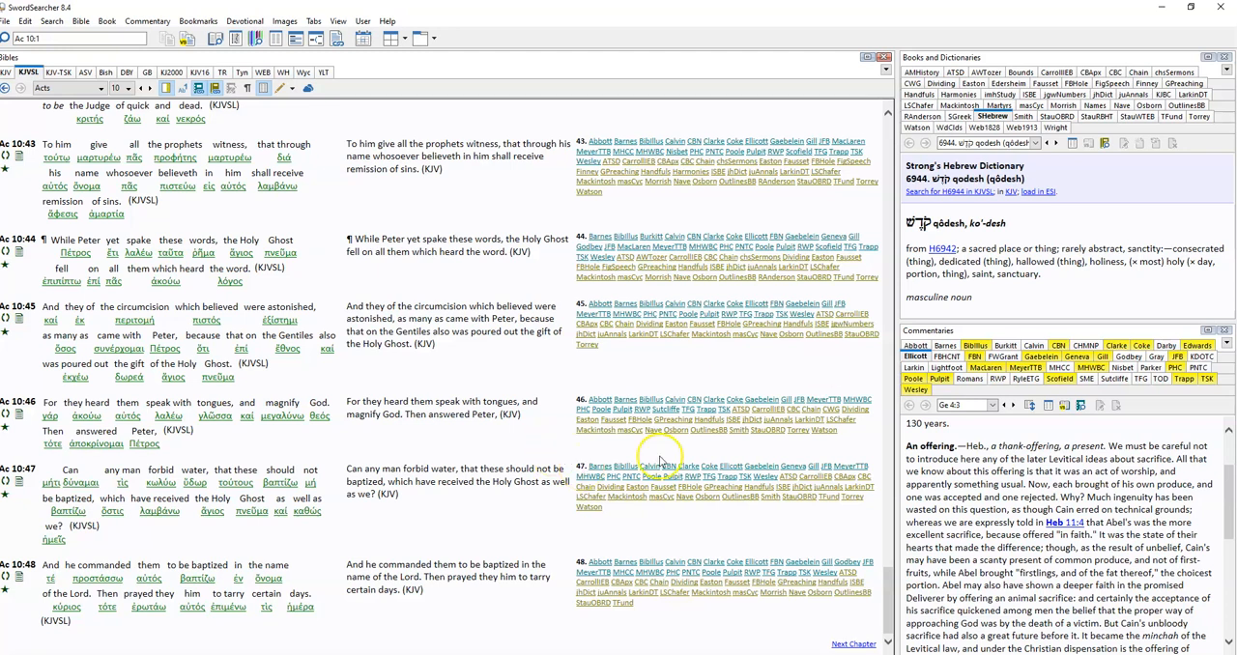
mouse_move(1048, 437)
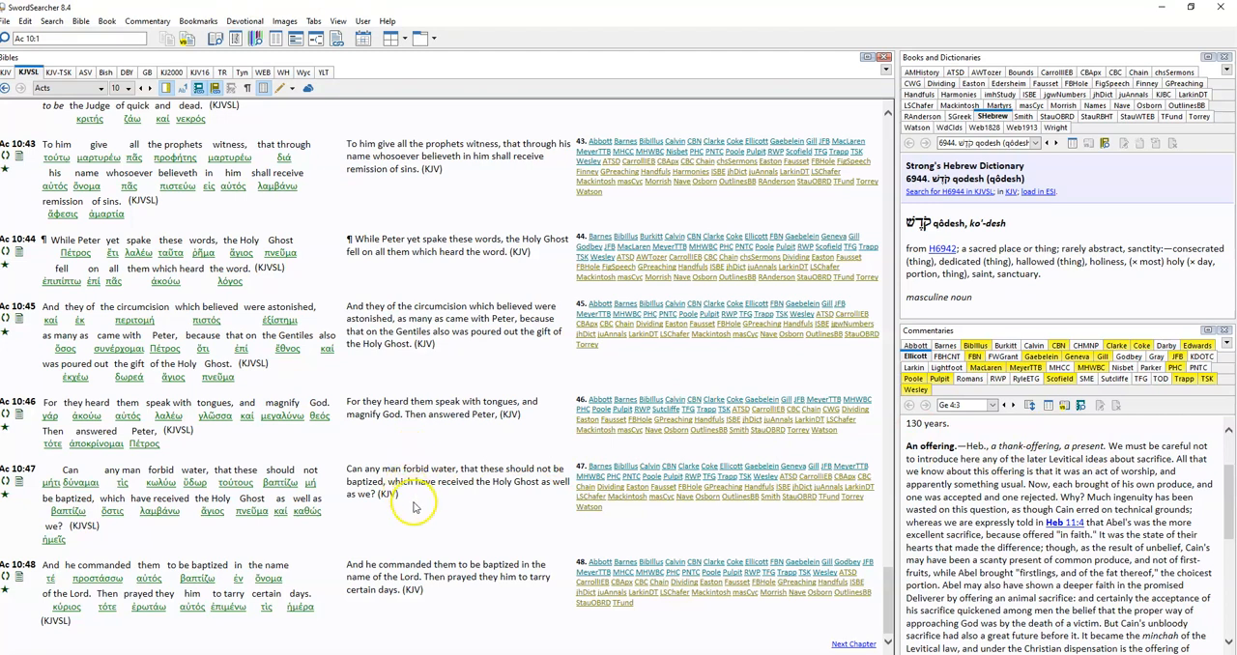
mouse_move(399, 580)
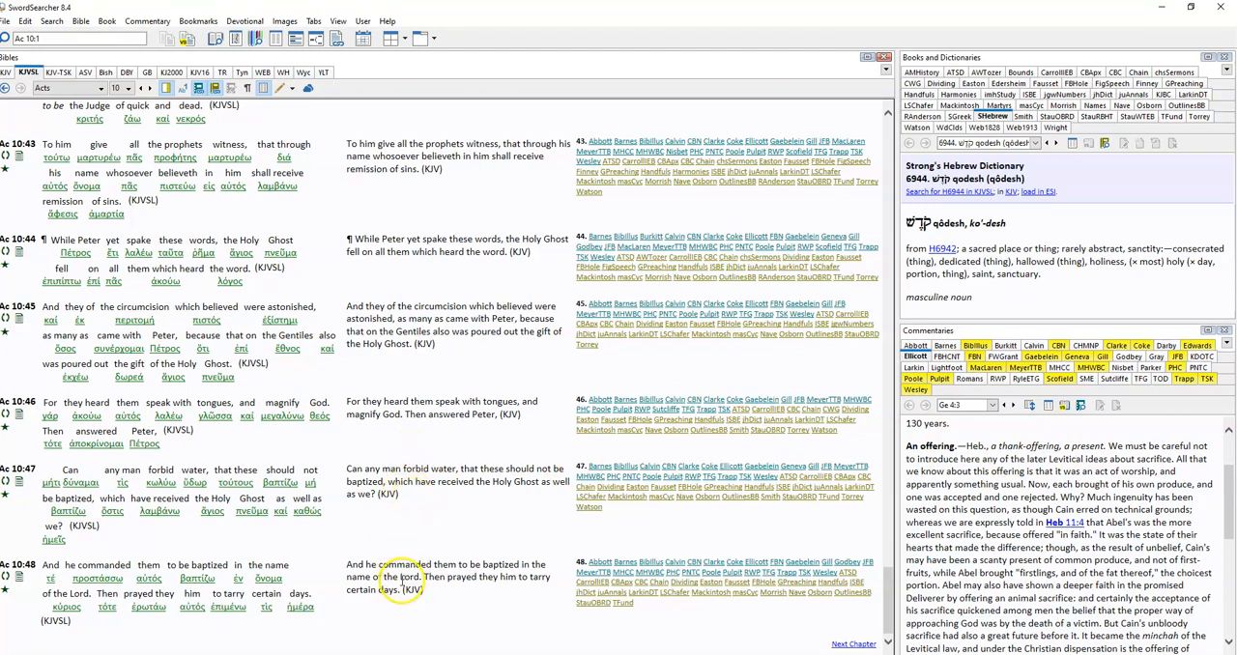
double_click(407, 576)
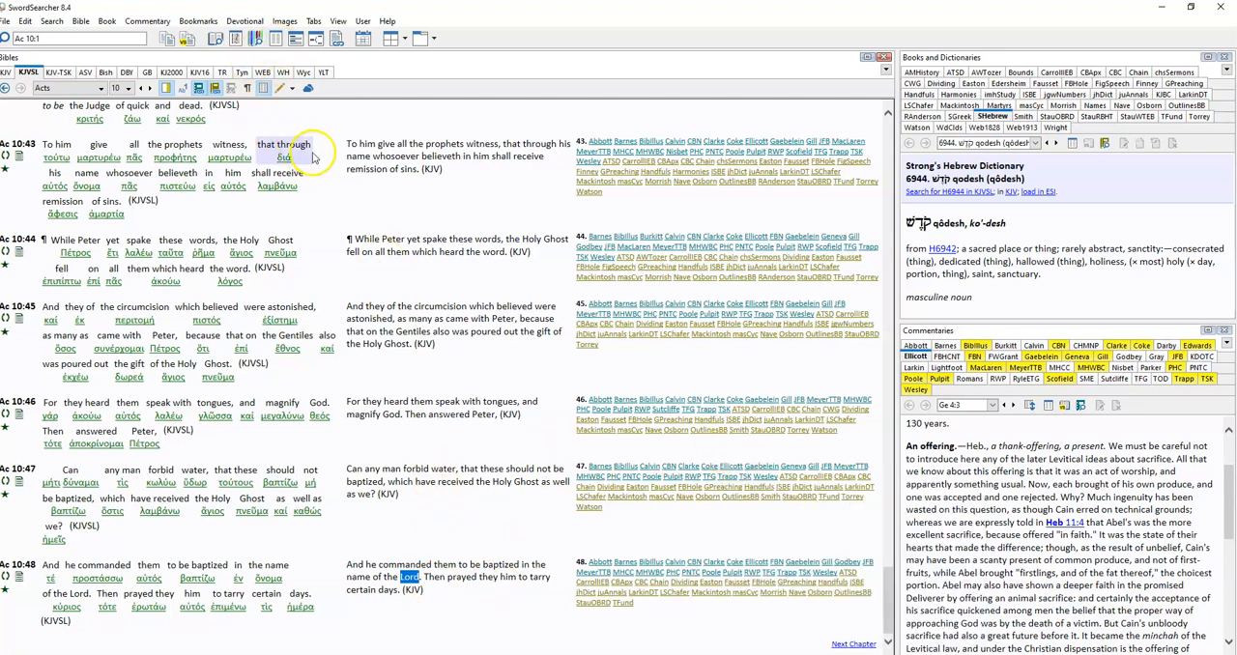
Step: Look briefly through Philippians 2 from the book list, then go to Acts 19:1
click(82, 88)
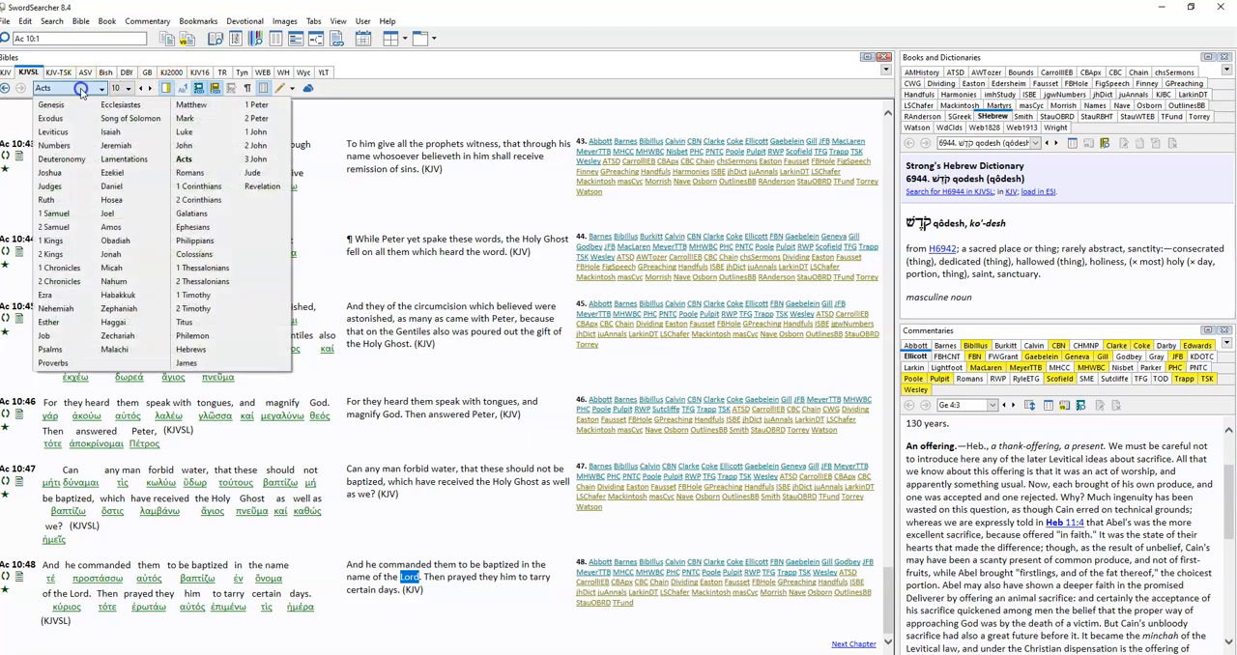
mouse_move(199, 336)
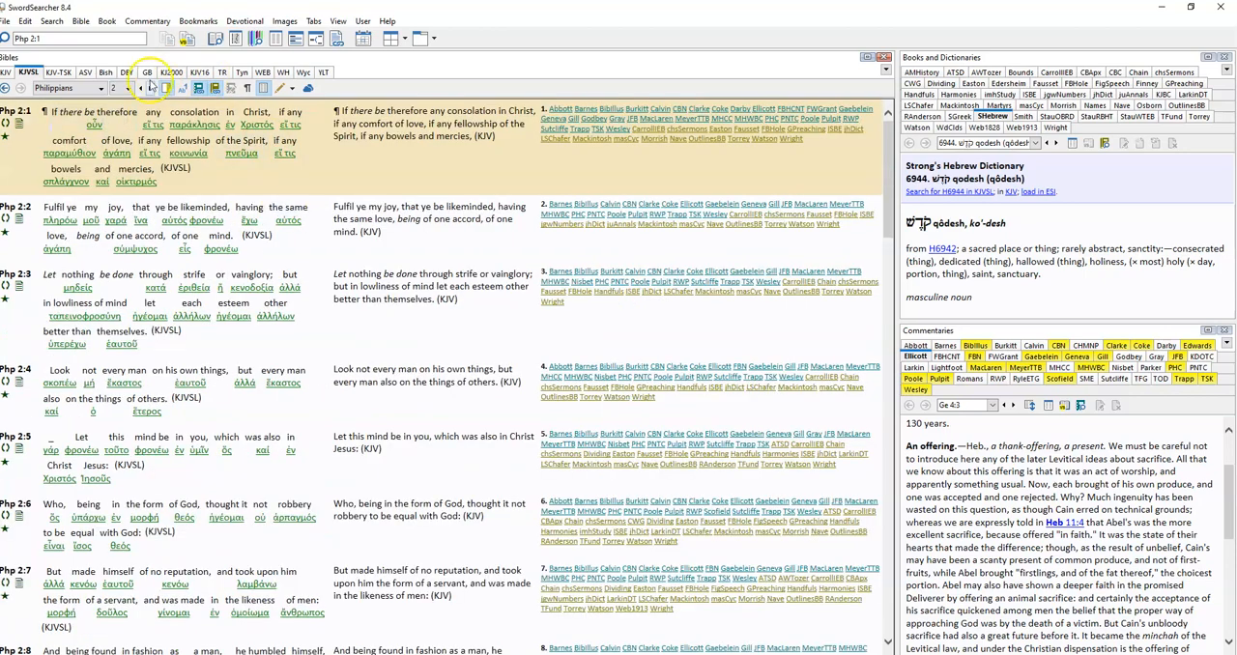
scroll(down, 3)
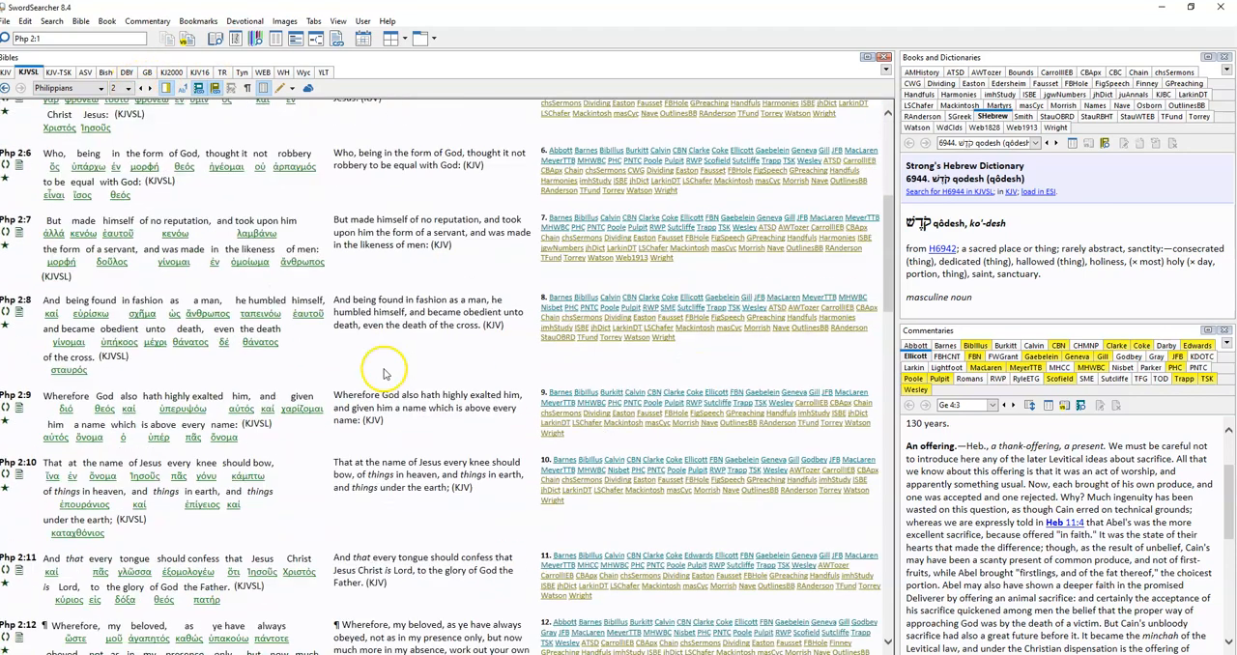
scroll(down, 3)
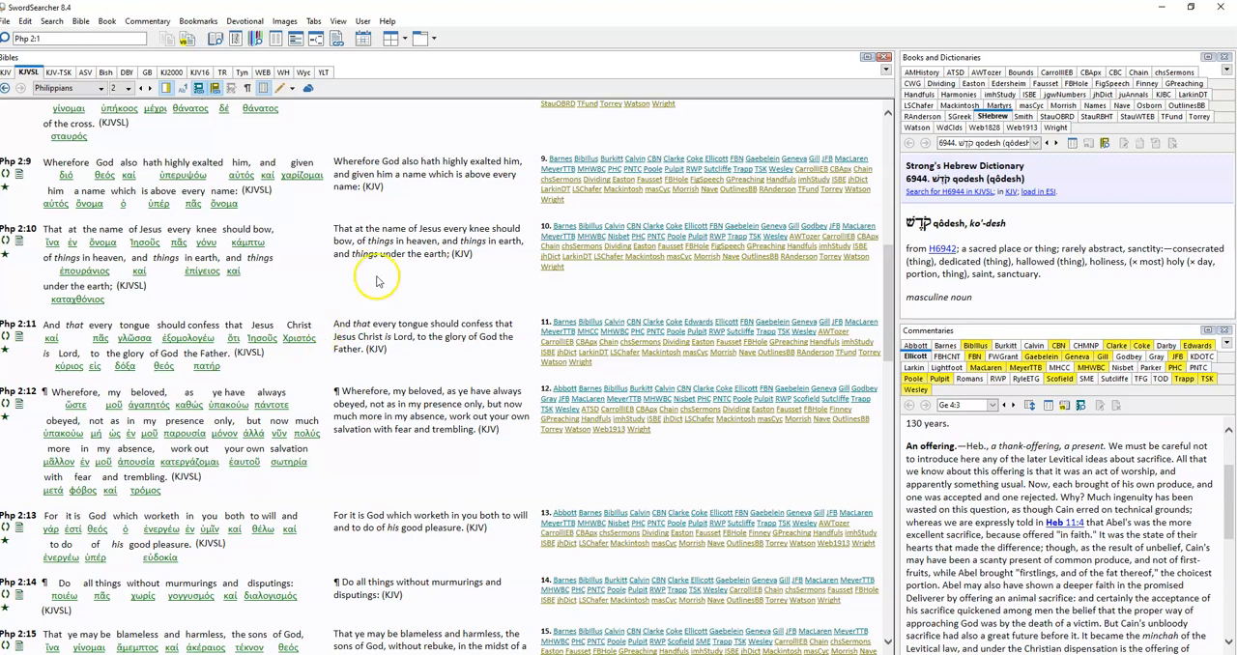
click(95, 89)
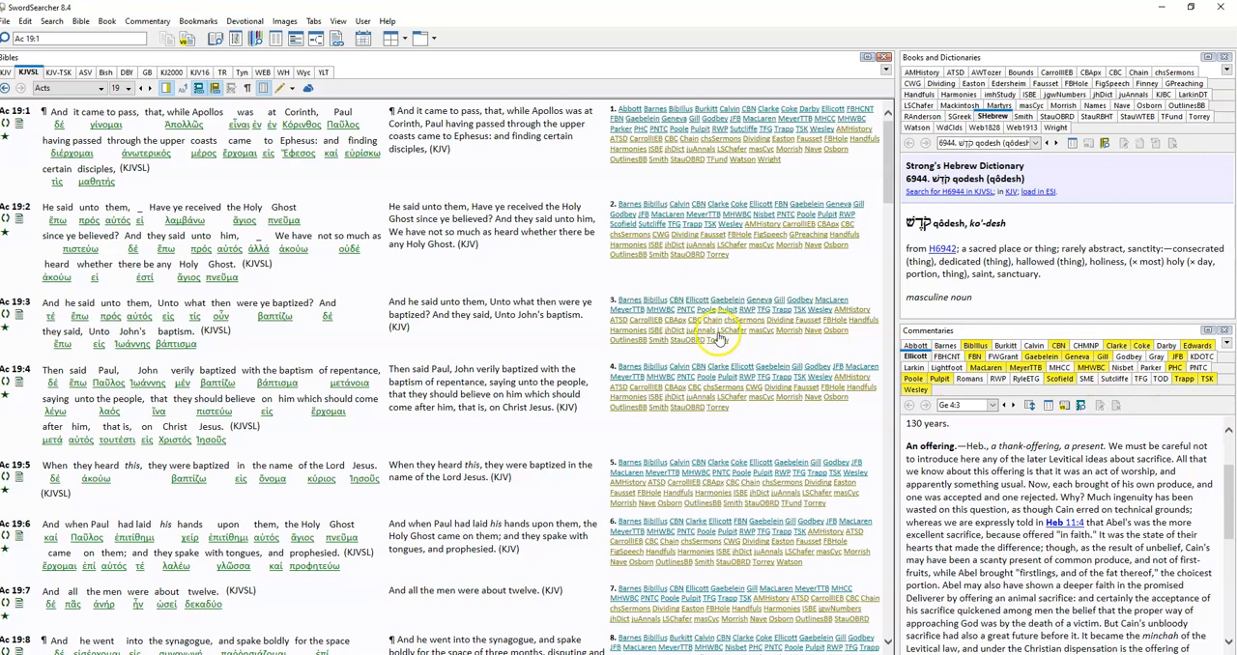
Step: Nudge the view so Acts 19:2–7 on John's disciples being baptized is readable
scroll(down, 3)
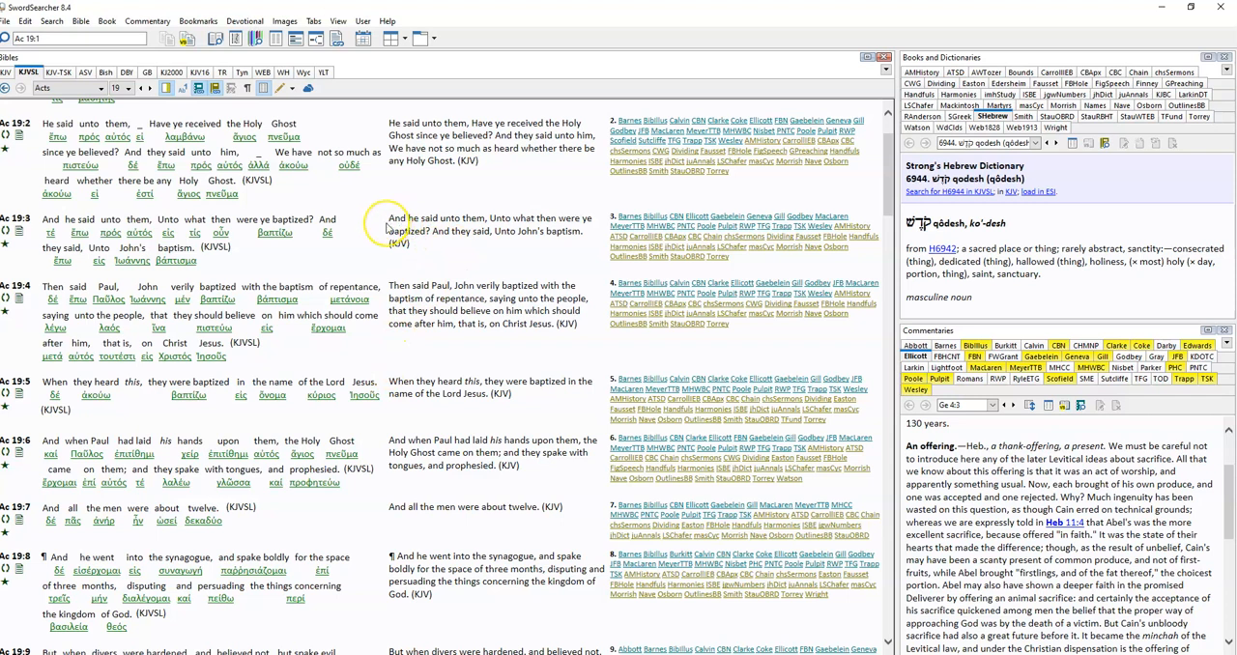
mouse_move(435, 221)
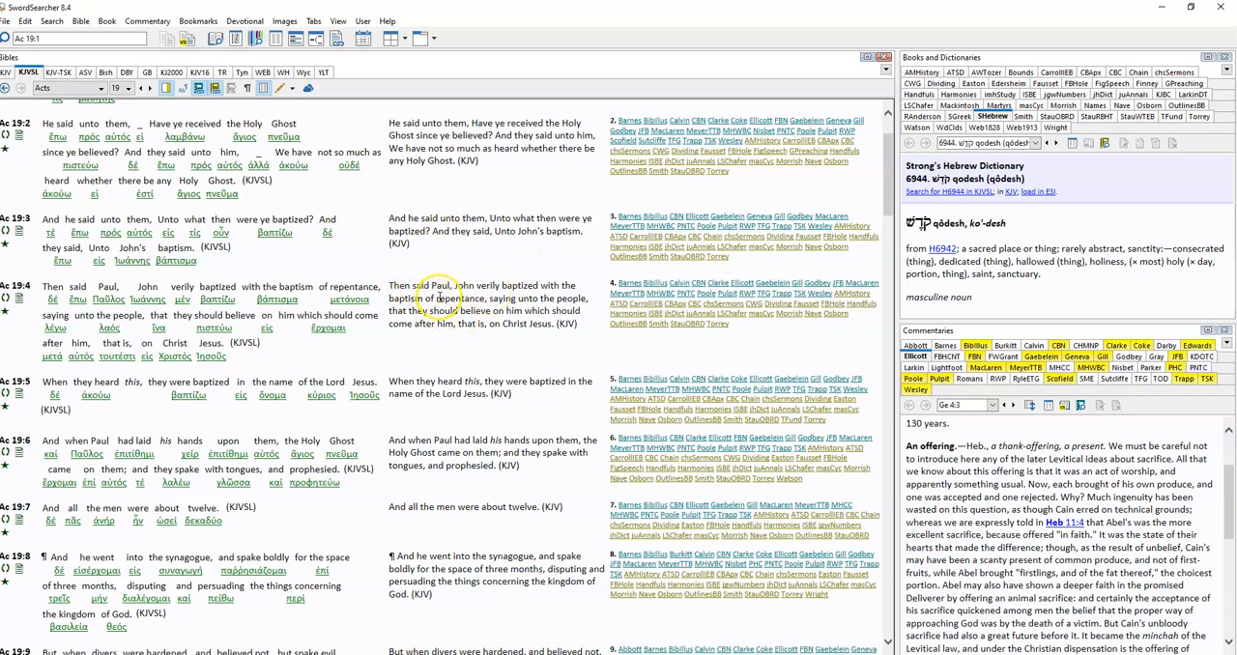
mouse_move(460, 261)
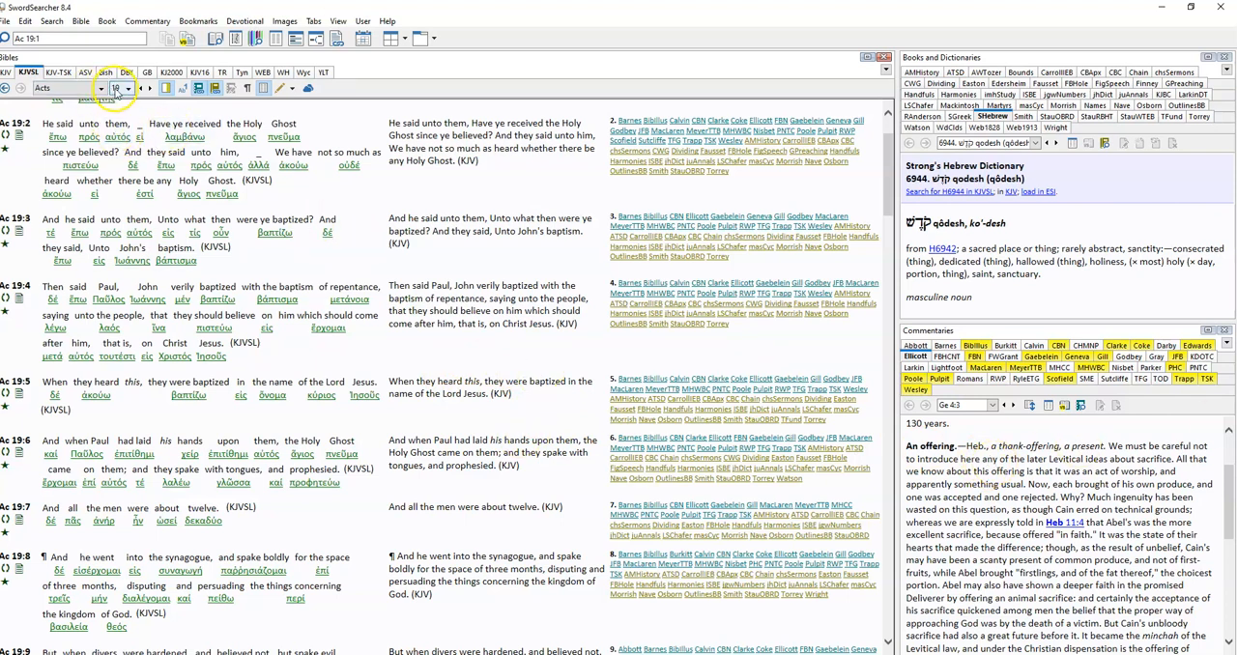
Step: Go to Acts 22 and highlight part of verse 16, arise and be baptized
click(116, 89)
text(22)
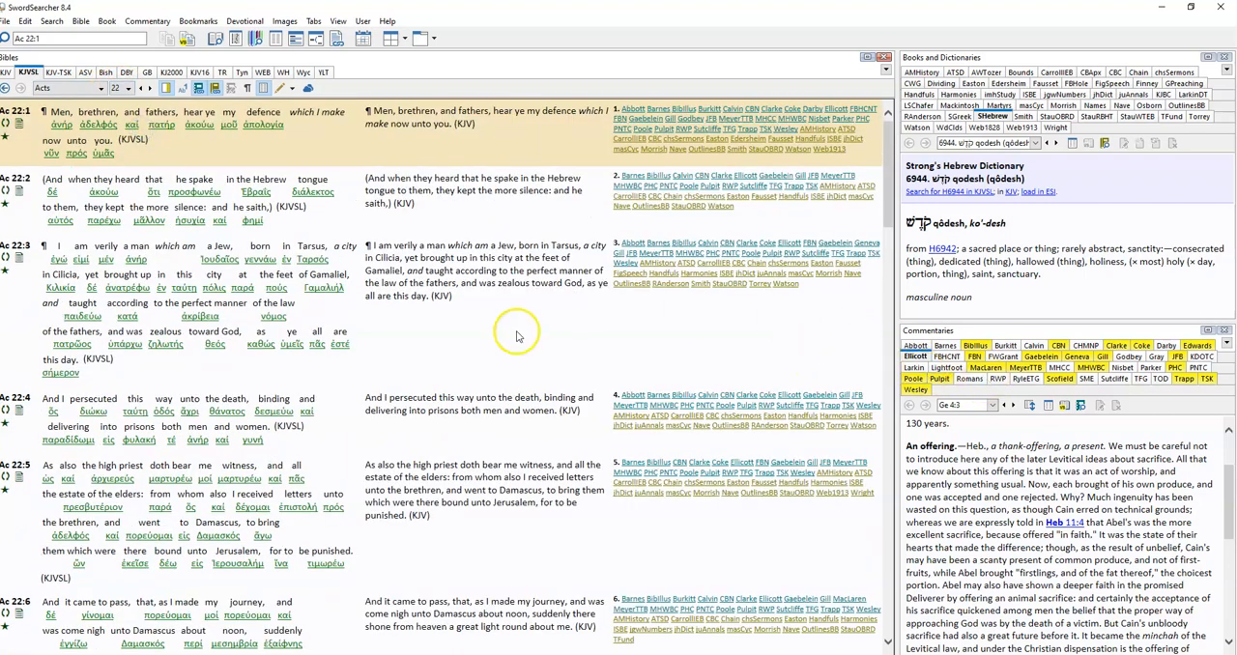
scroll(down, 3)
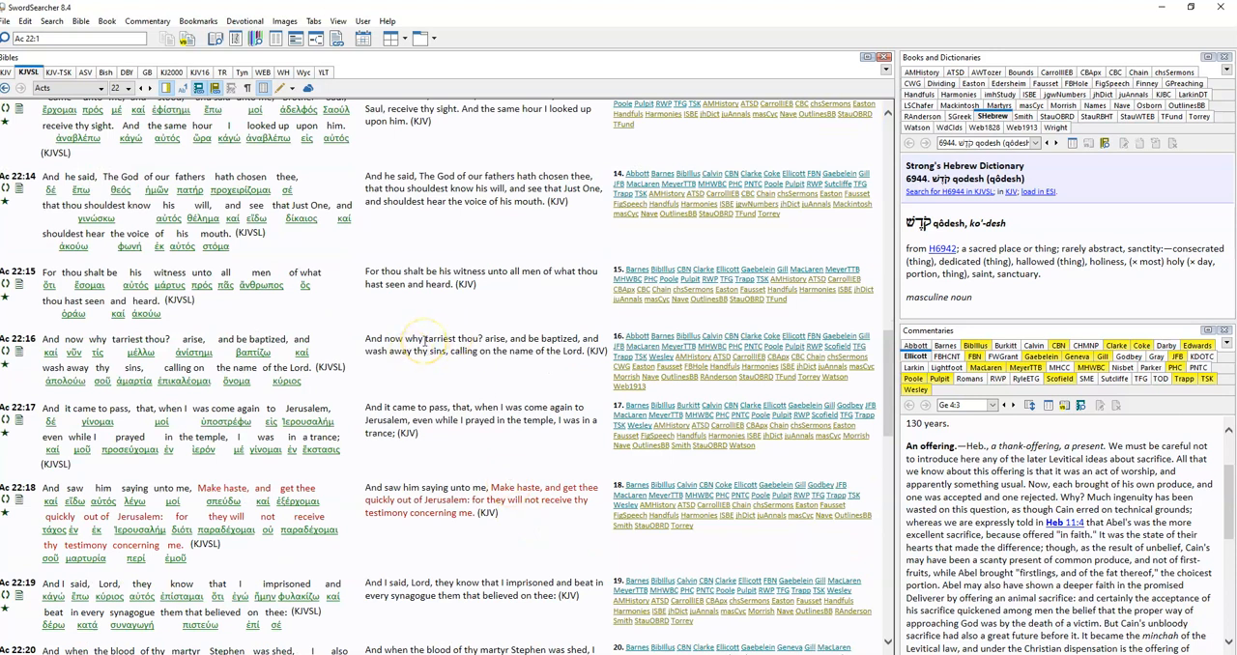
mouse_move(421, 340)
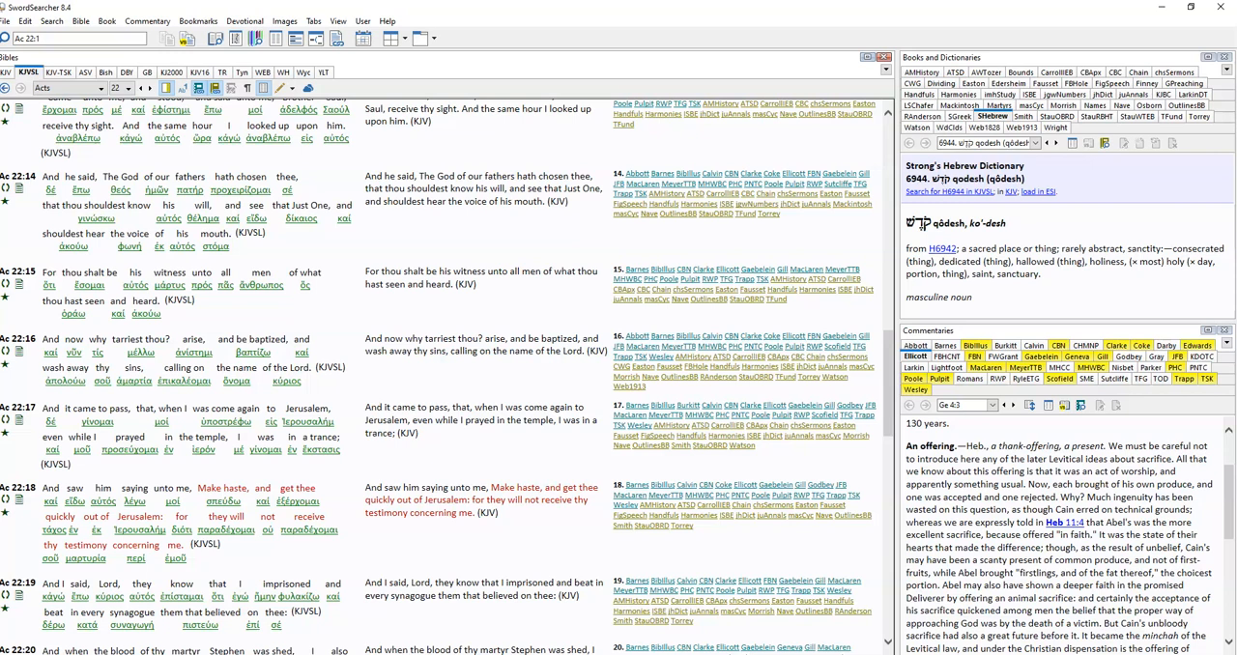
mouse_move(472, 539)
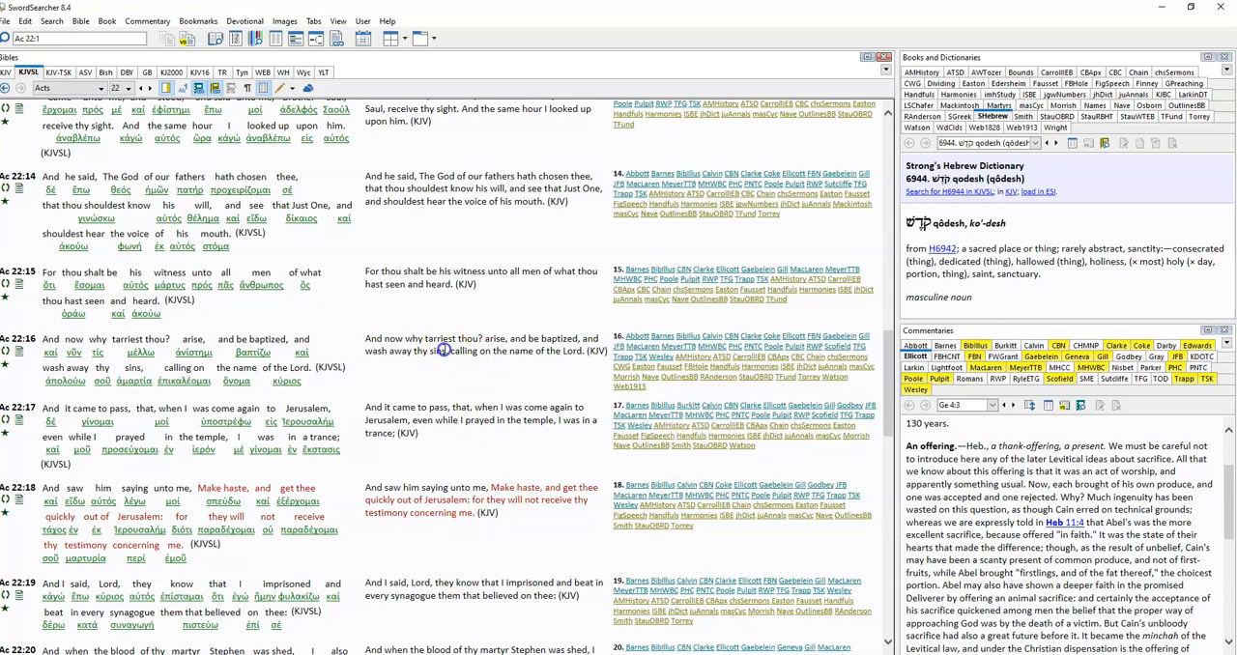
drag(446, 352, 579, 352)
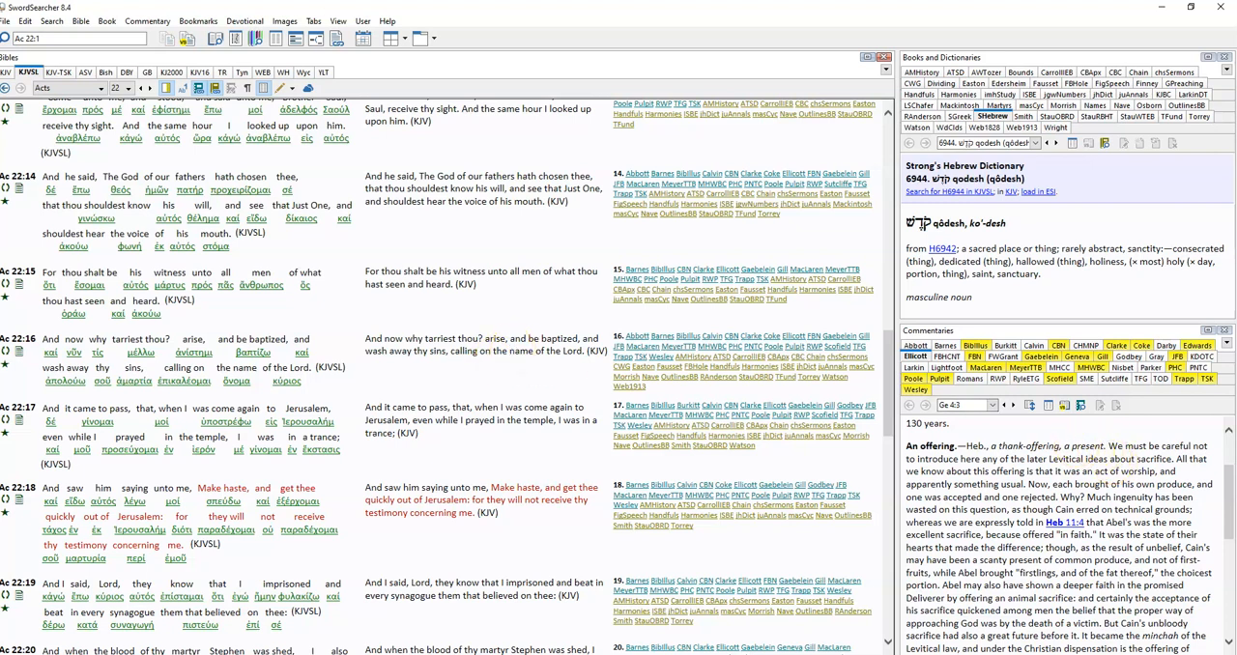
Step: Show Romans 6 briefly, then bring up 1 Corinthians chapter 1
click(120, 89)
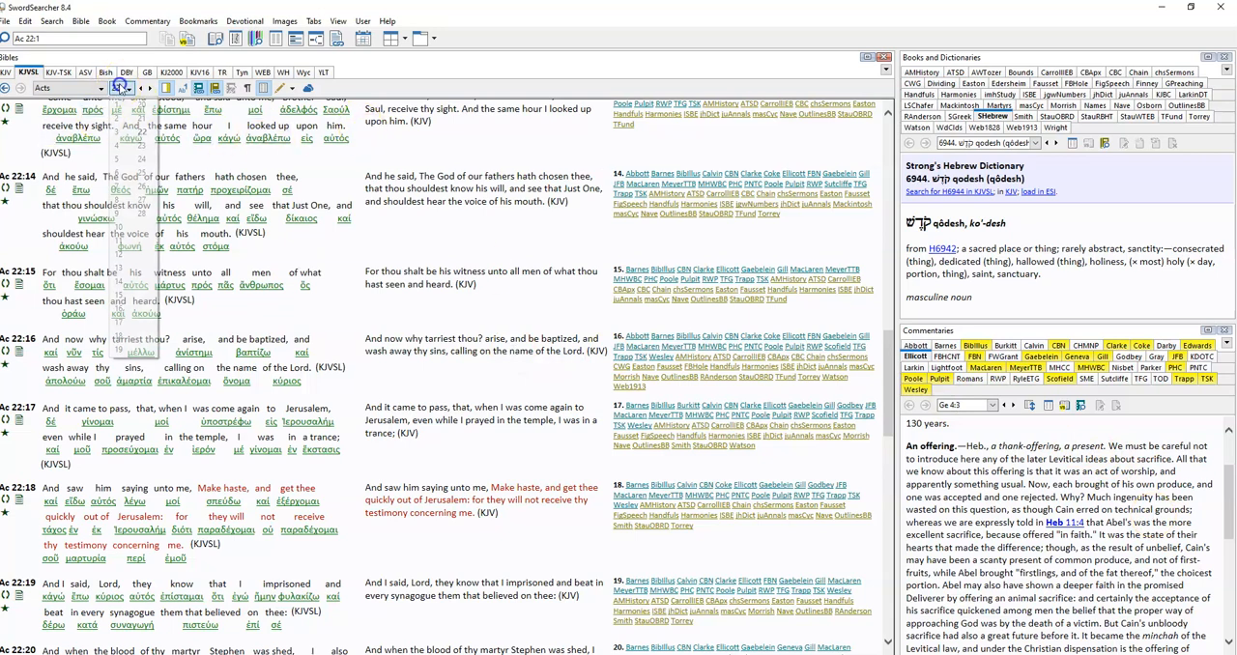
click(66, 89)
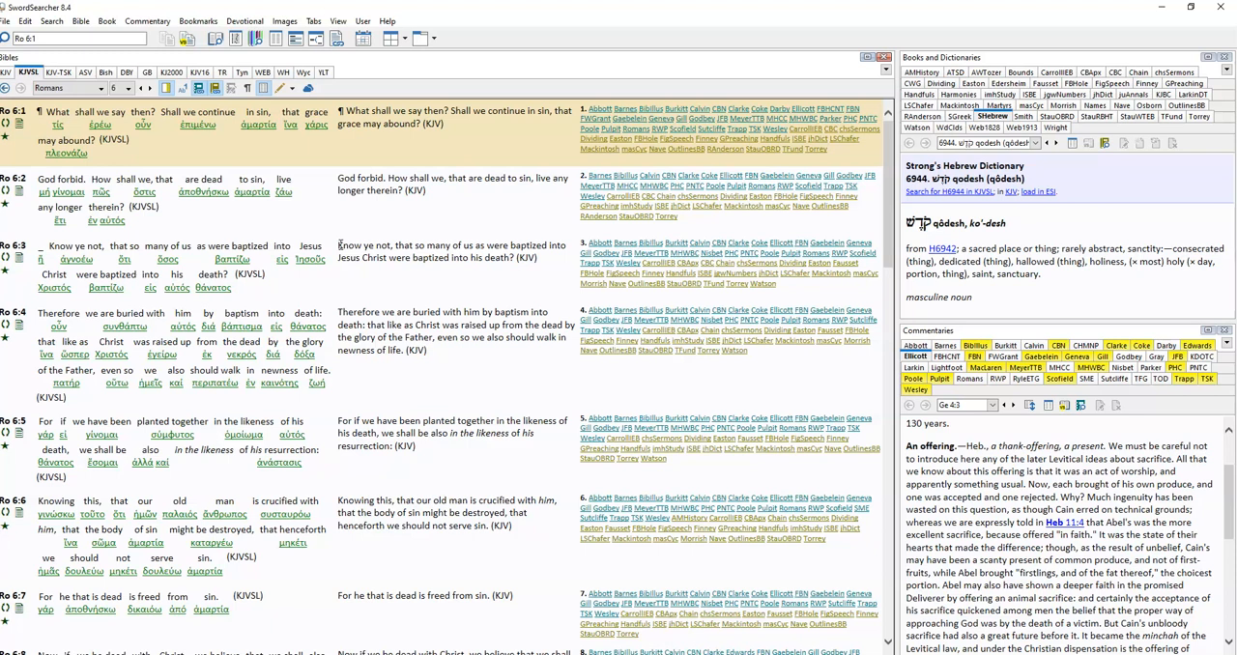
mouse_move(340, 243)
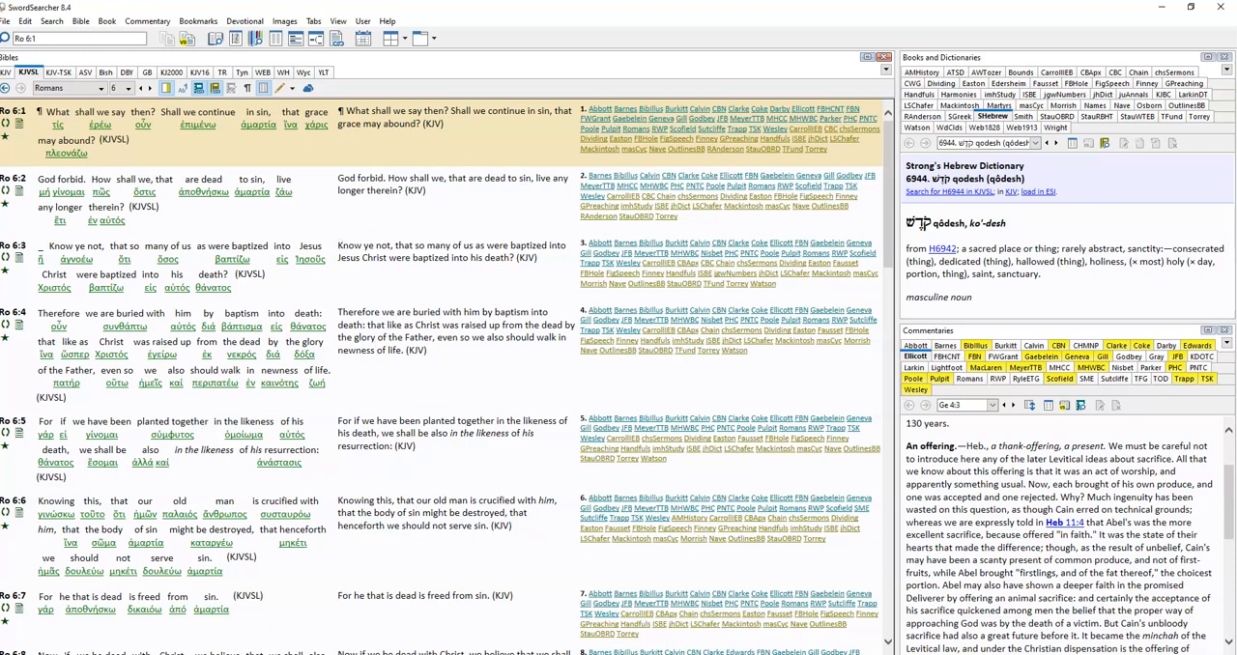
click(66, 89)
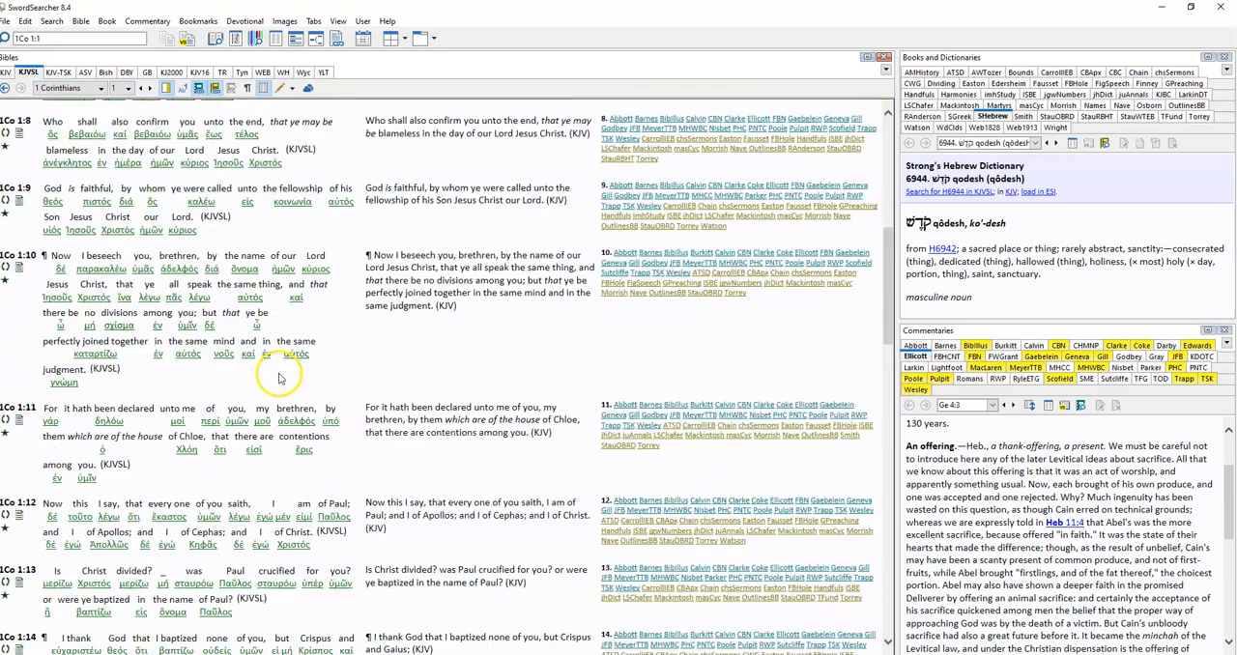
Step: Move down to 1 Corinthians 1:13, then bring up Galatians chapter 3
scroll(down, 3)
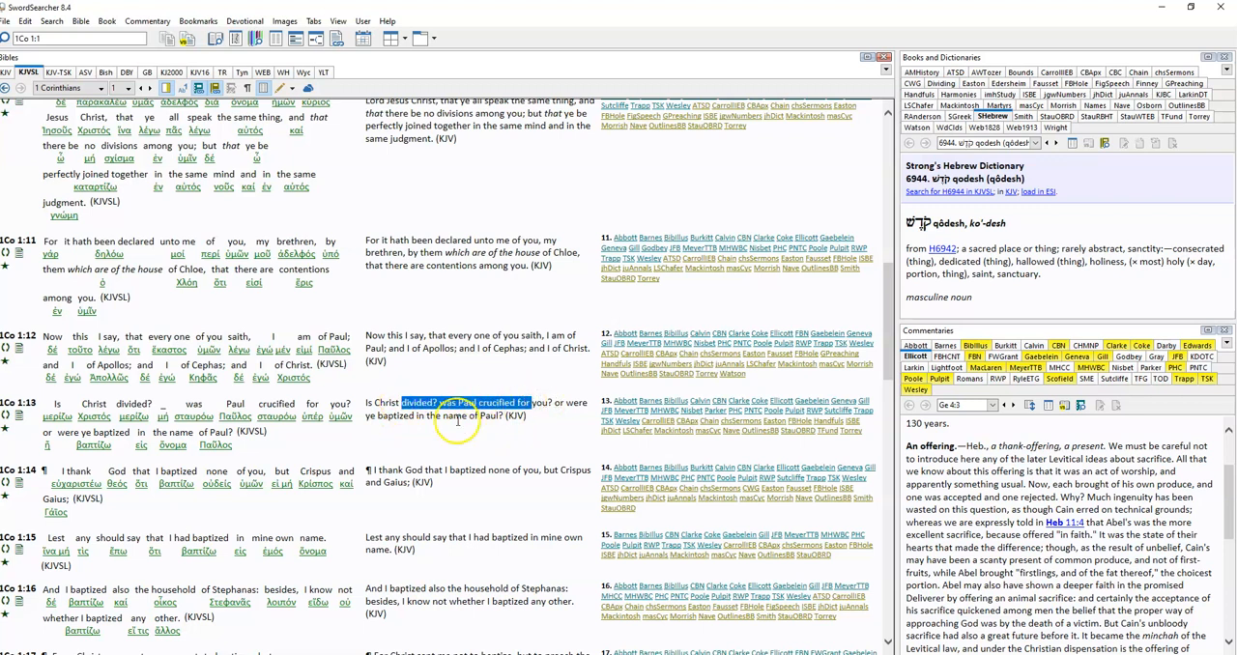
mouse_move(460, 425)
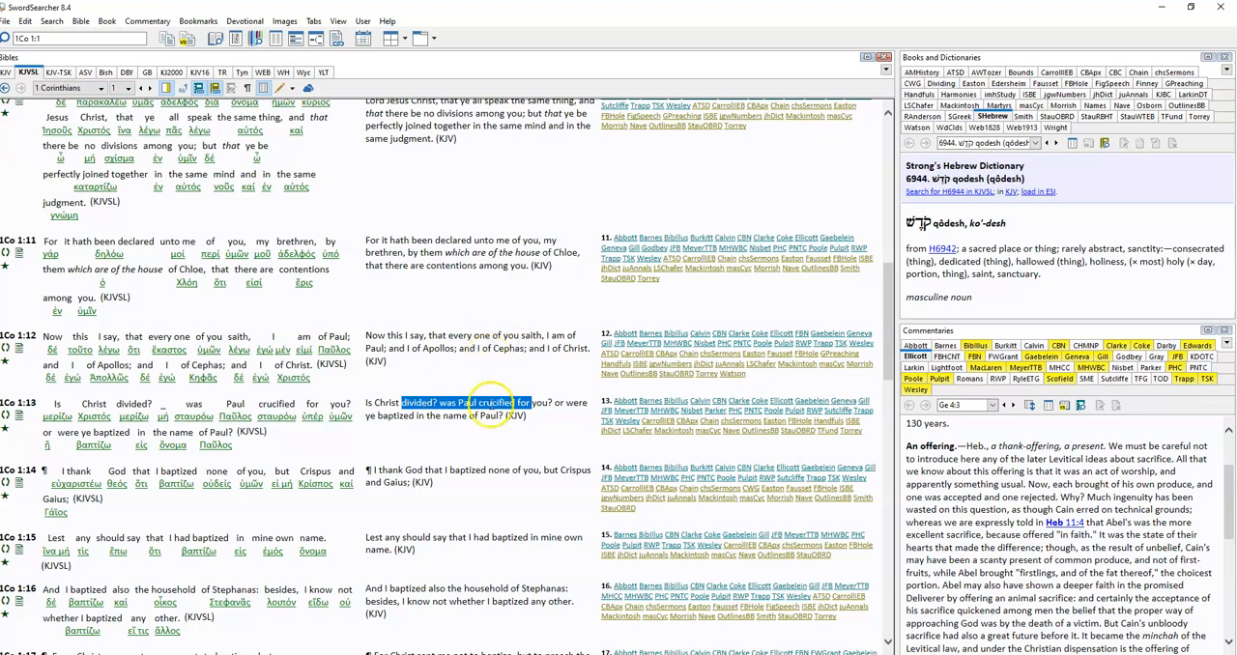
mouse_move(1160, 476)
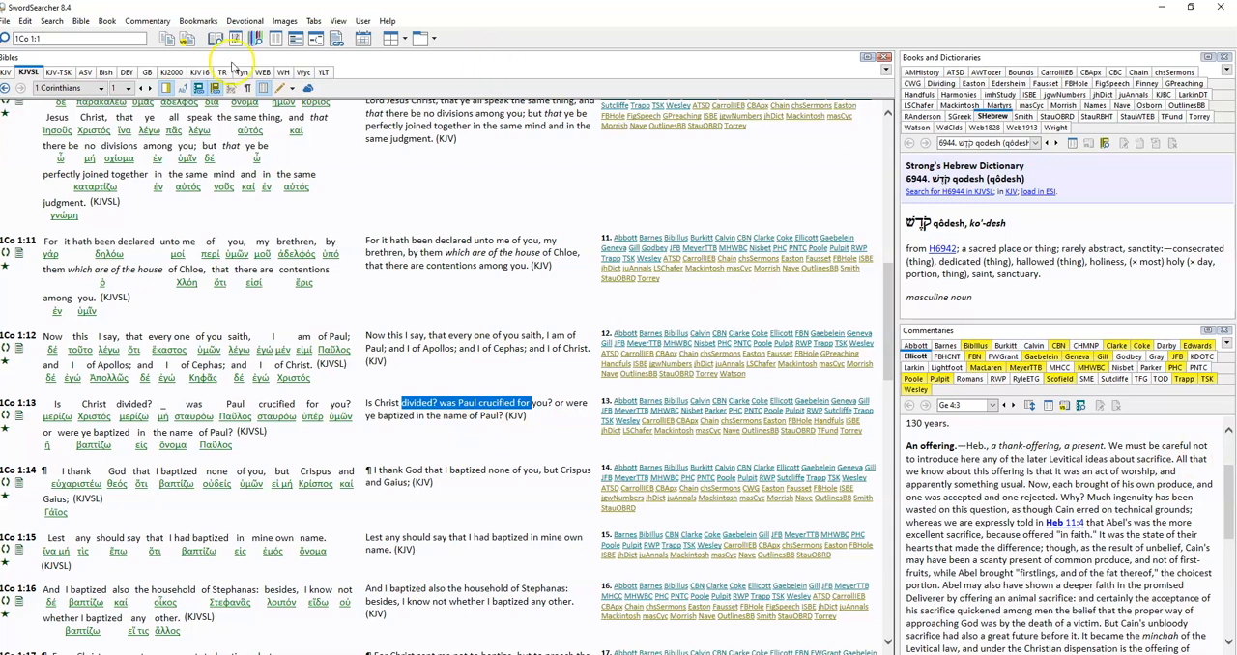
click(65, 89)
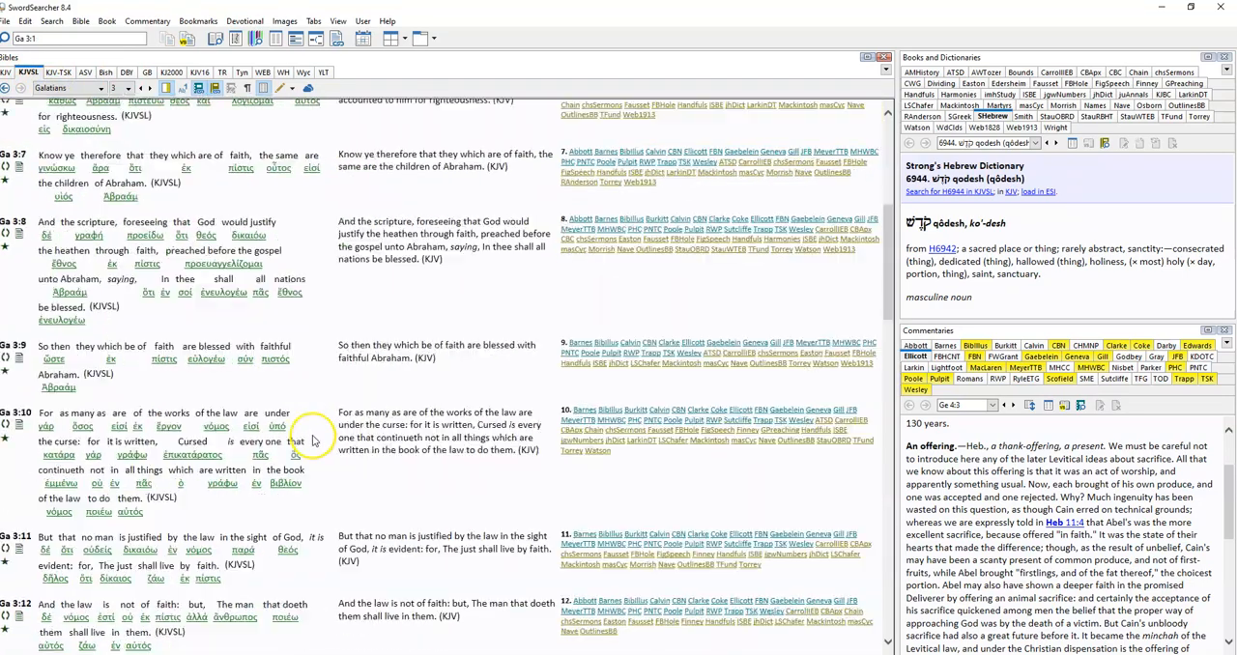
Step: Move down Galatians 3 to verses 24–29 with verse 27 on baptism into Christ
scroll(down, 3)
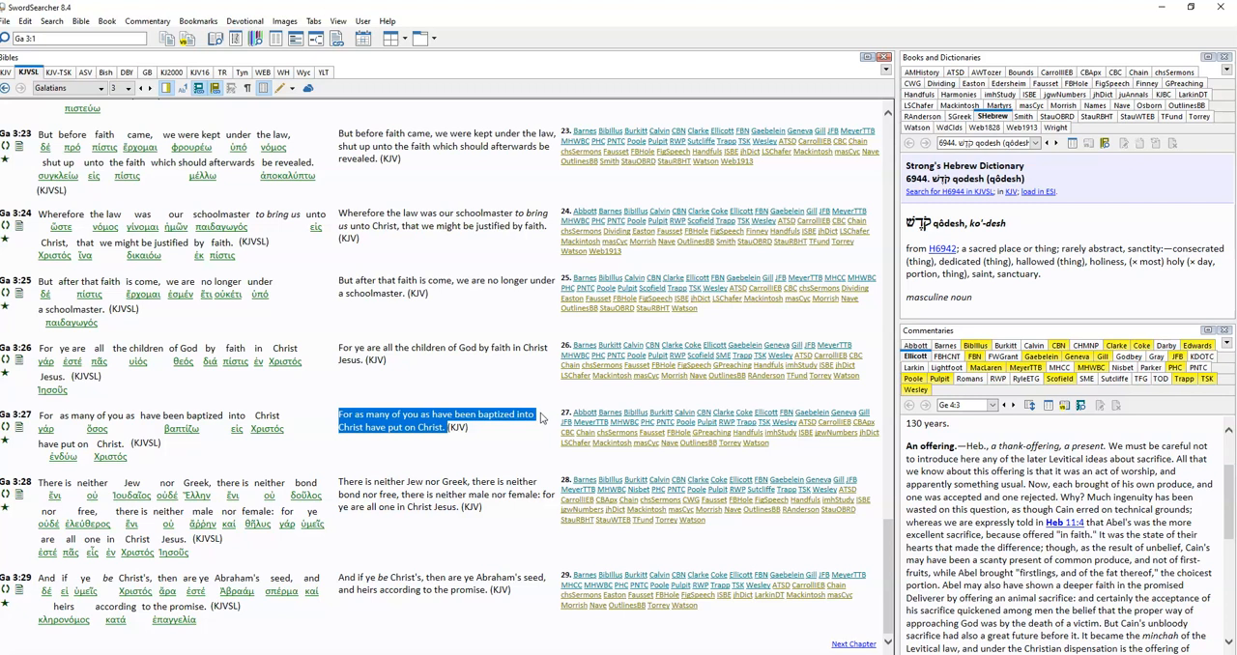
mouse_move(549, 413)
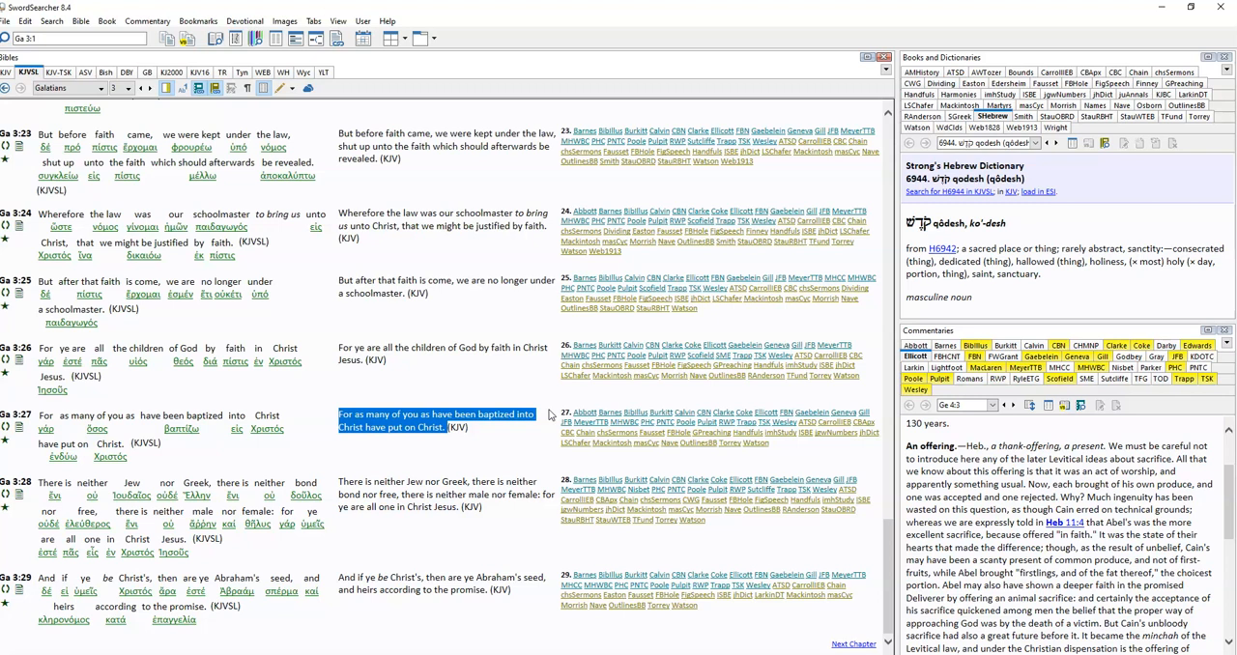
mouse_move(556, 448)
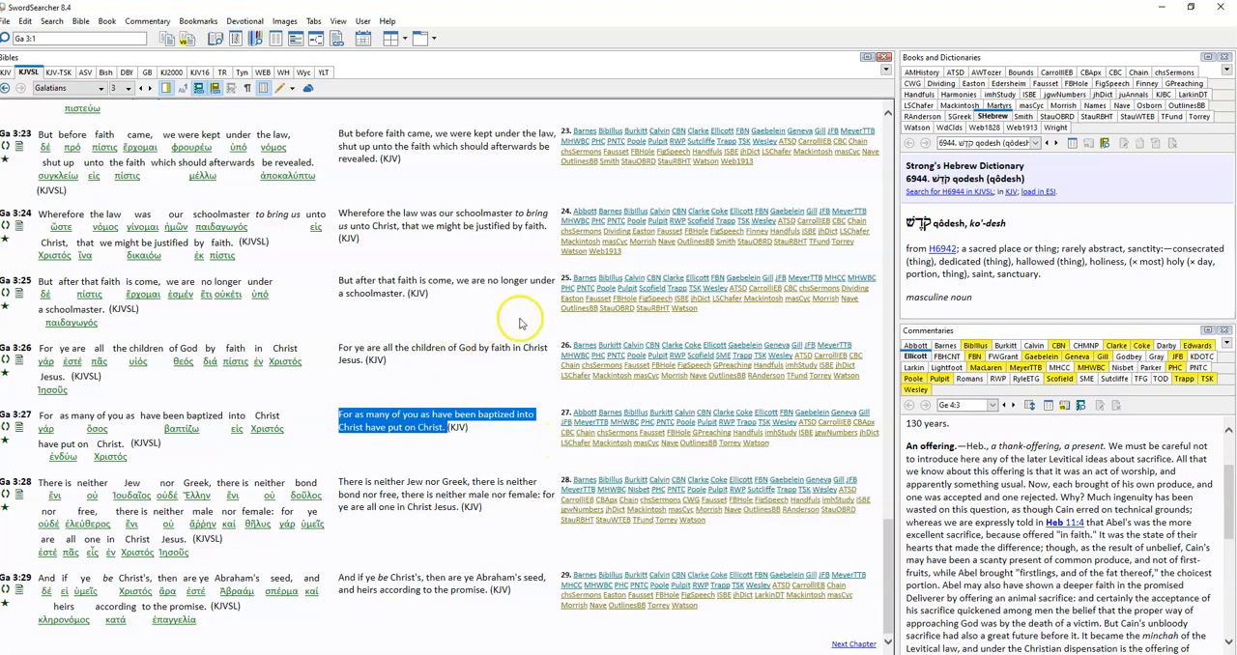
mouse_move(477, 397)
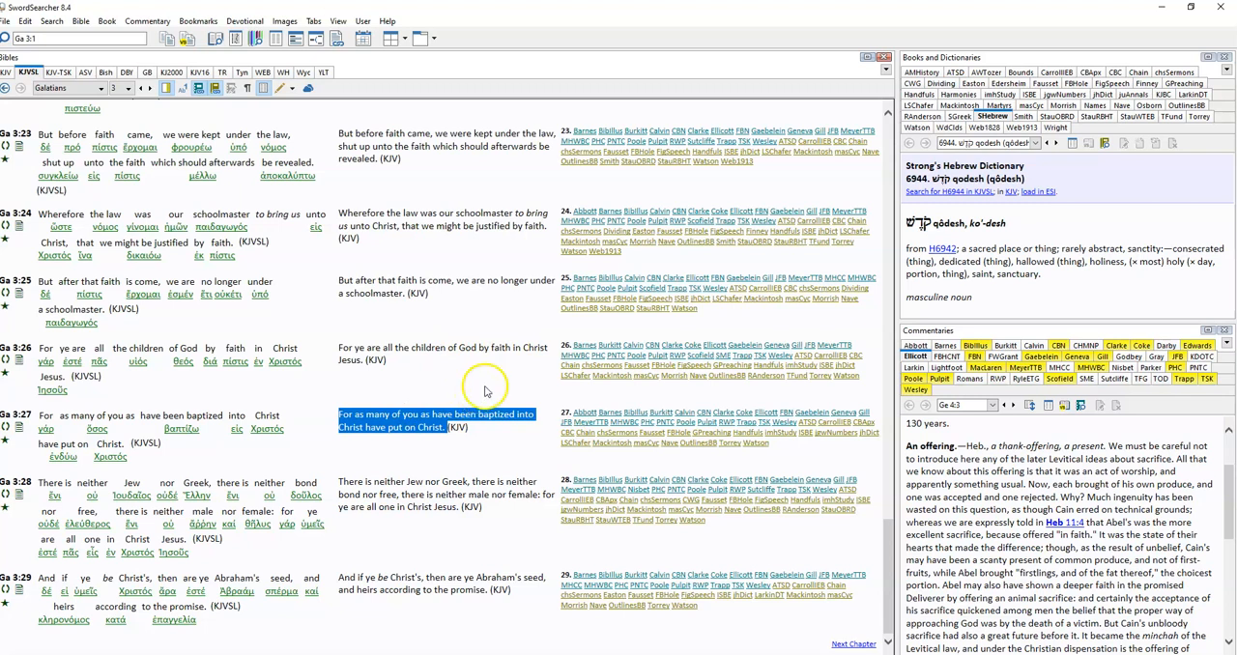
mouse_move(500, 378)
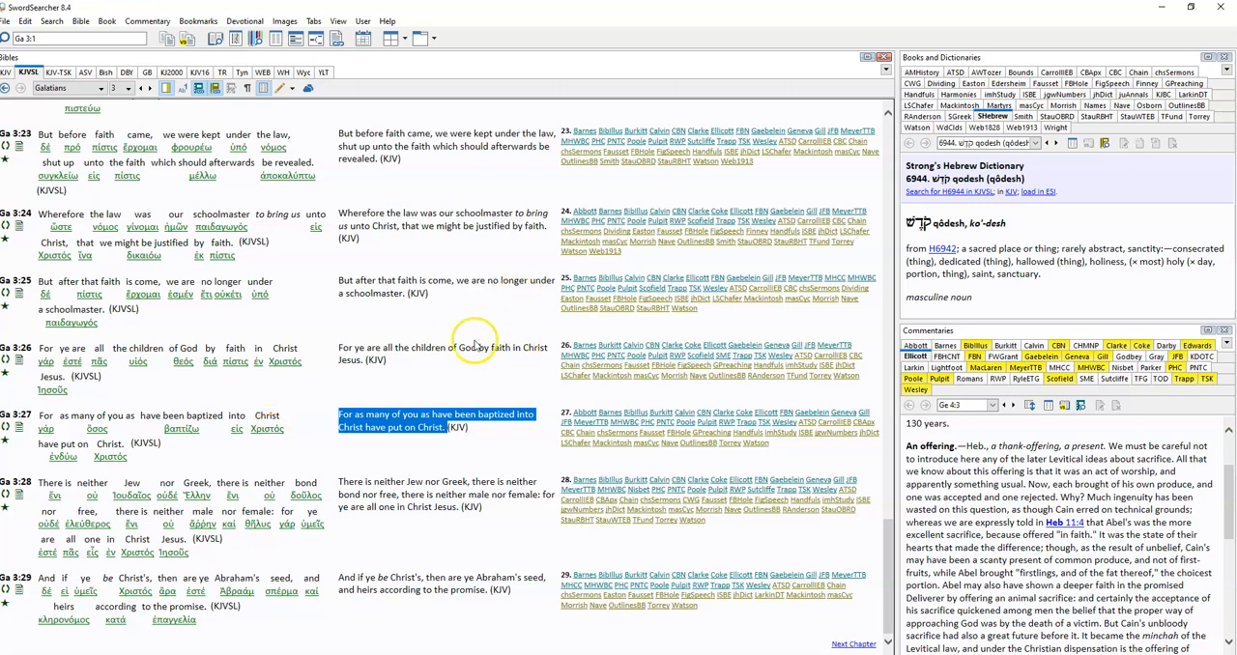
mouse_move(495, 307)
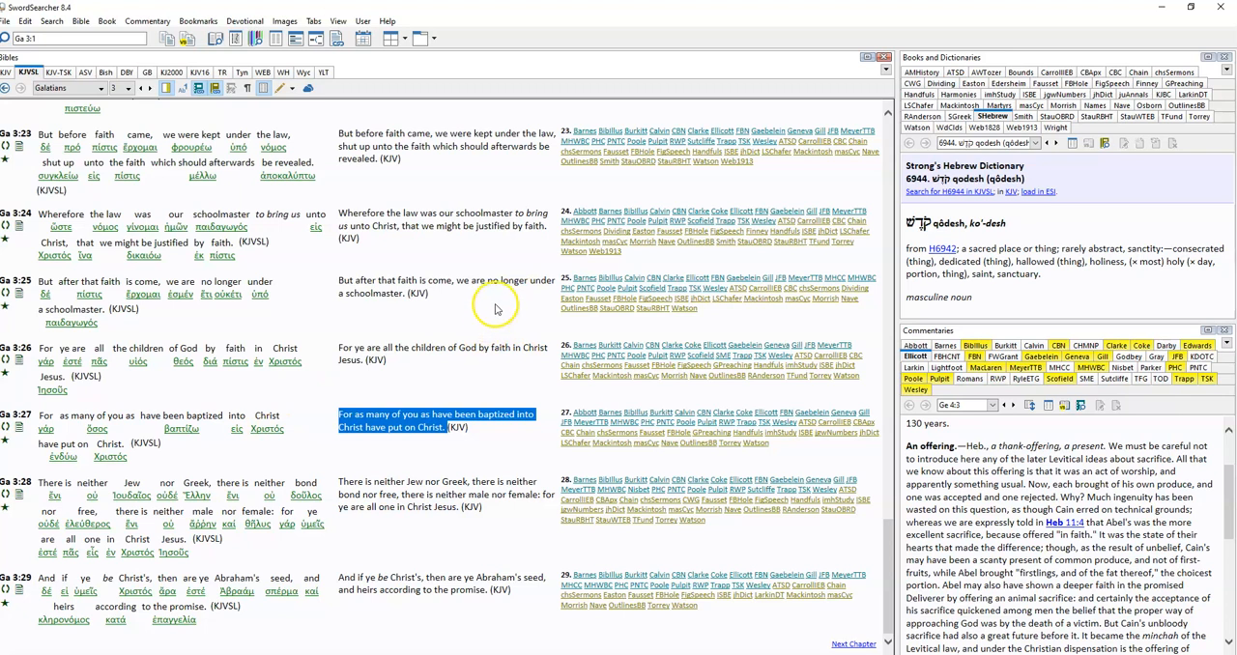
mouse_move(498, 305)
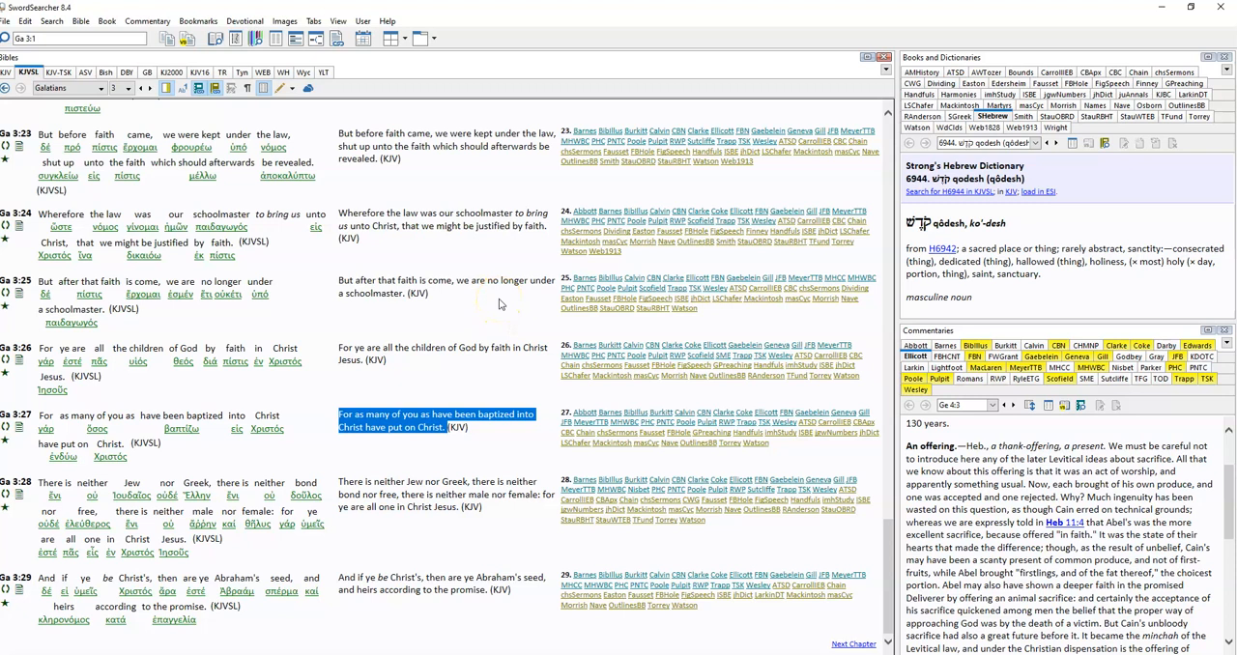
mouse_move(501, 302)
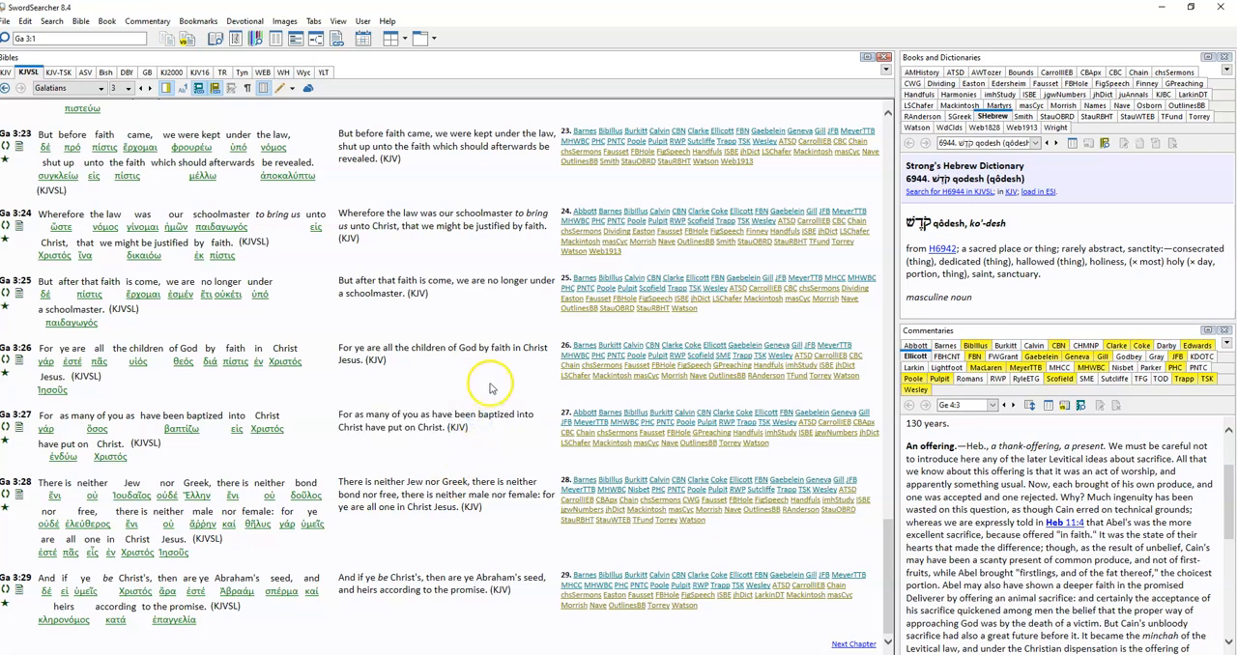
mouse_move(491, 386)
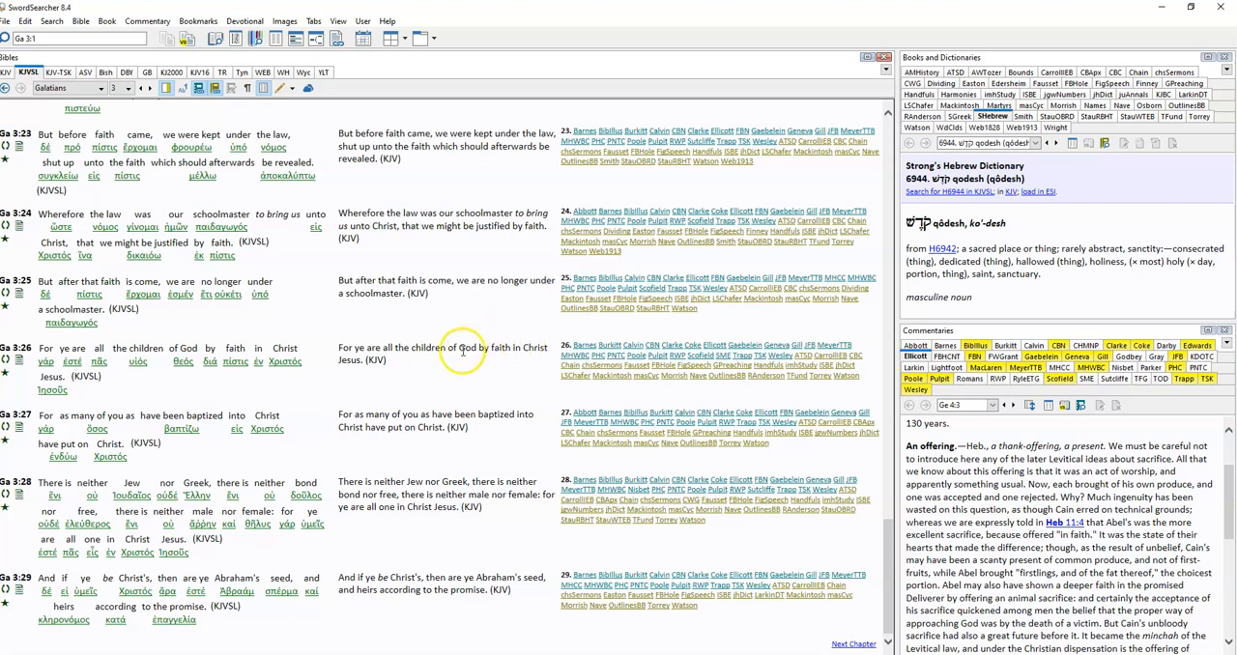
mouse_move(440, 348)
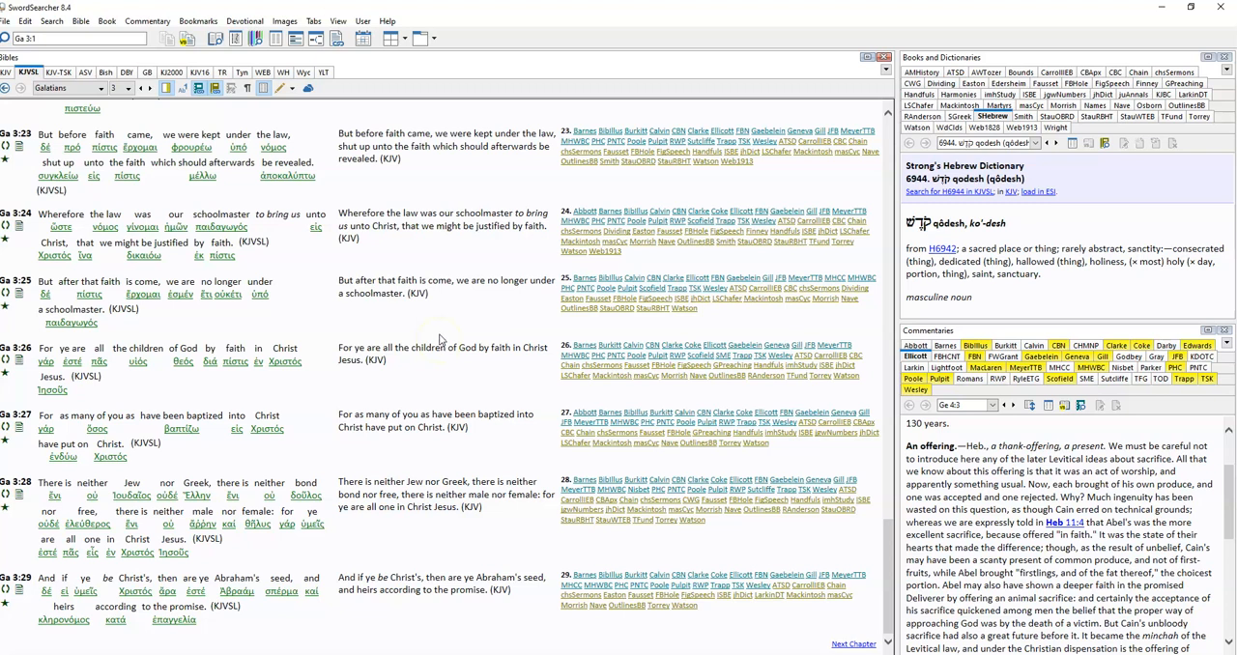
mouse_move(440, 340)
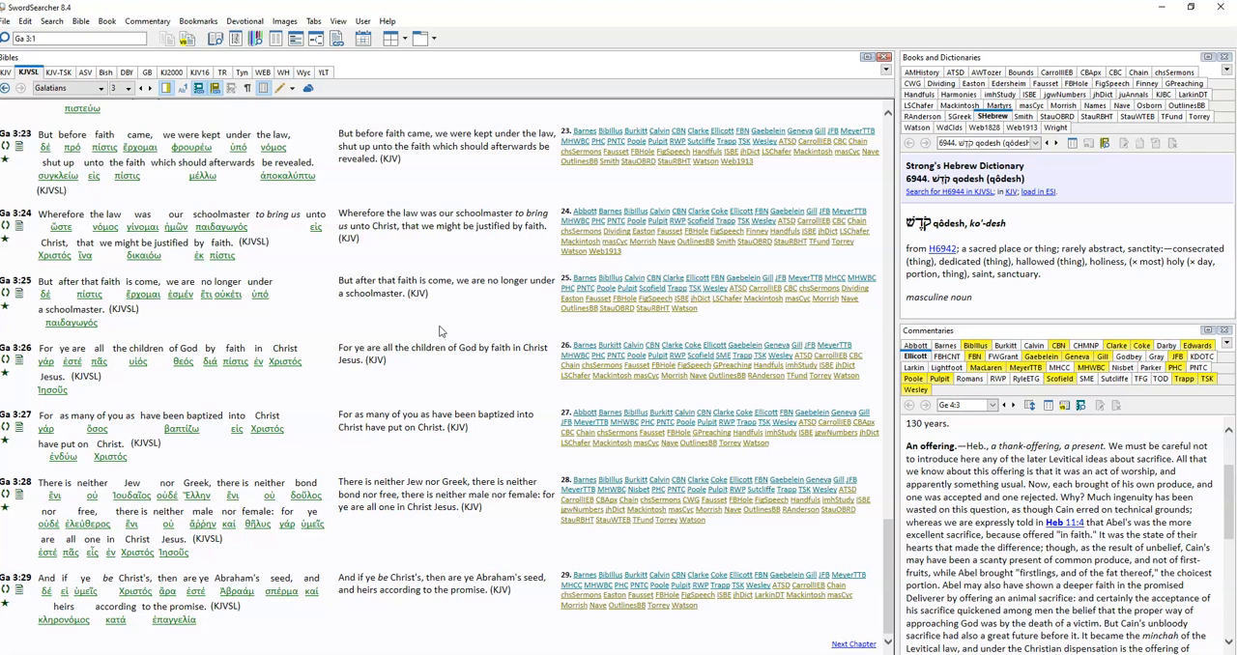
mouse_move(440, 330)
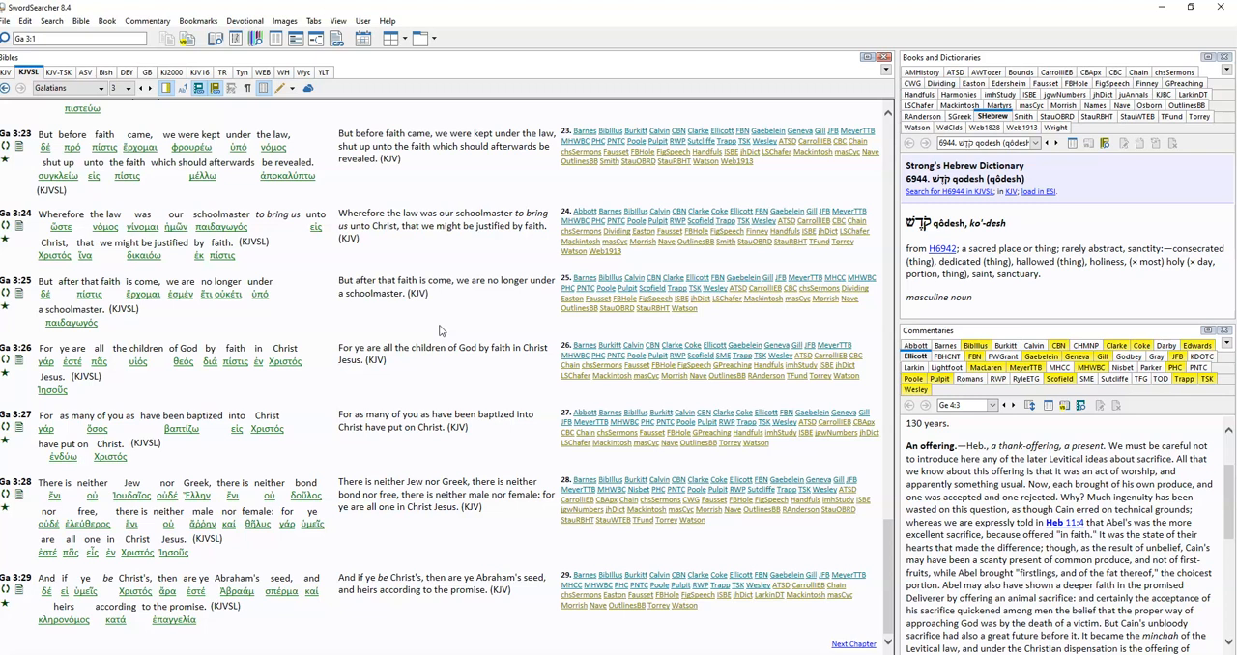
mouse_move(441, 332)
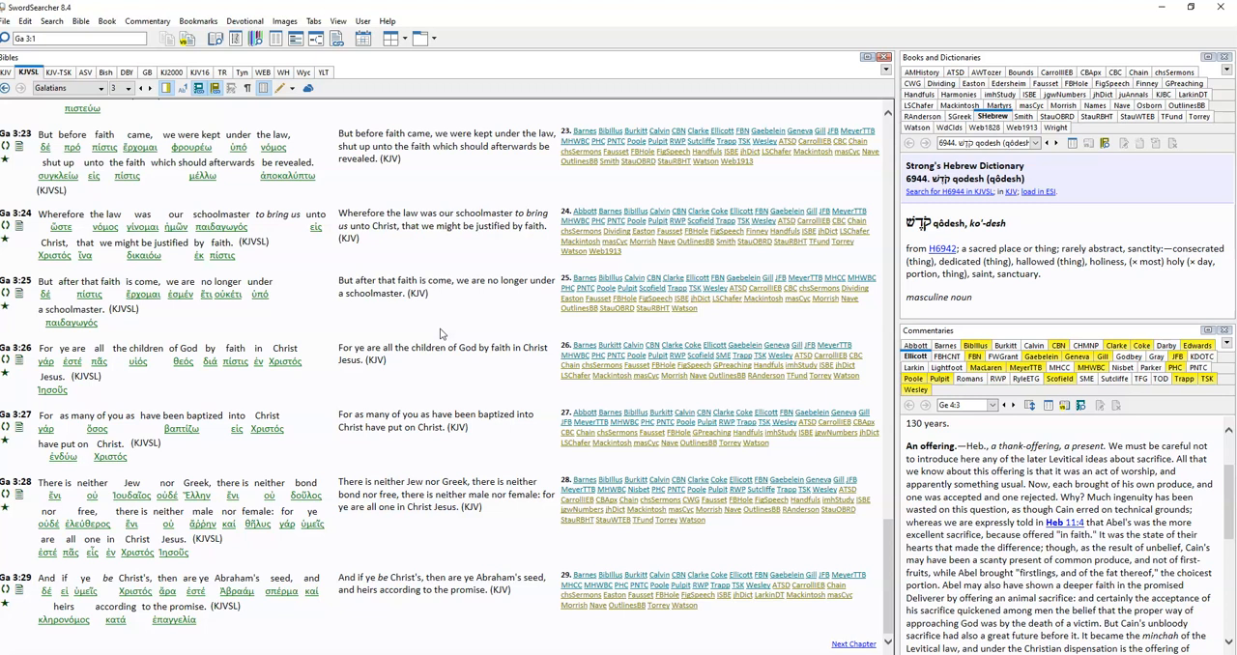
mouse_move(440, 334)
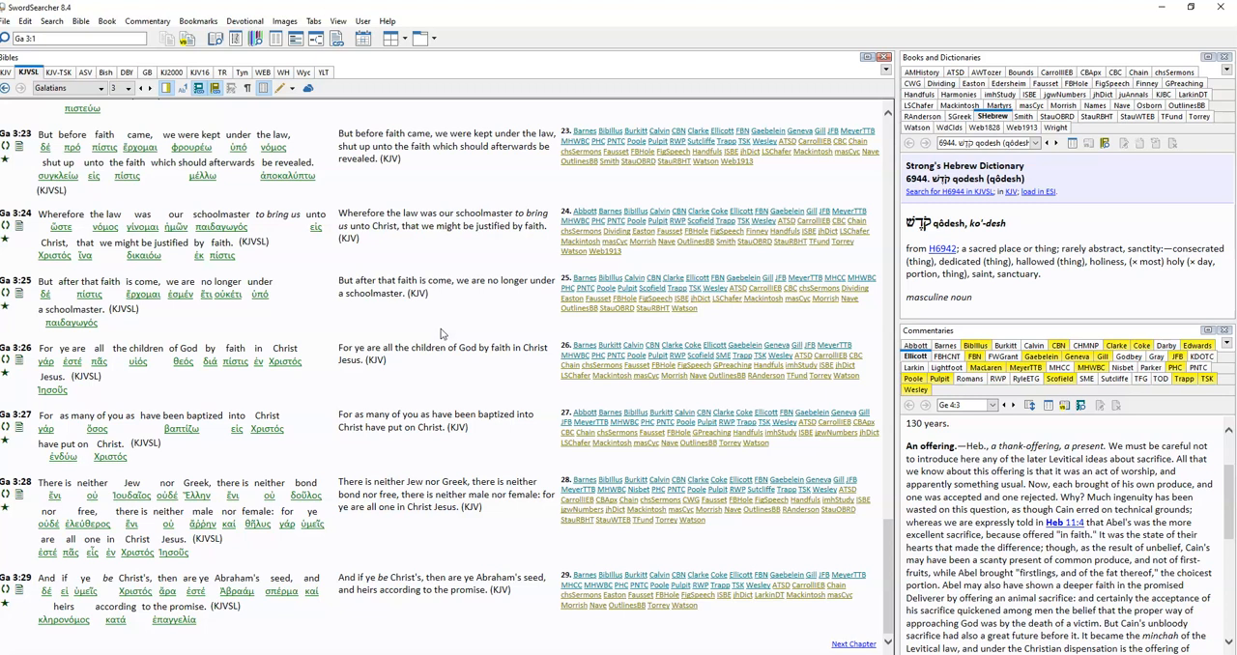
mouse_move(446, 315)
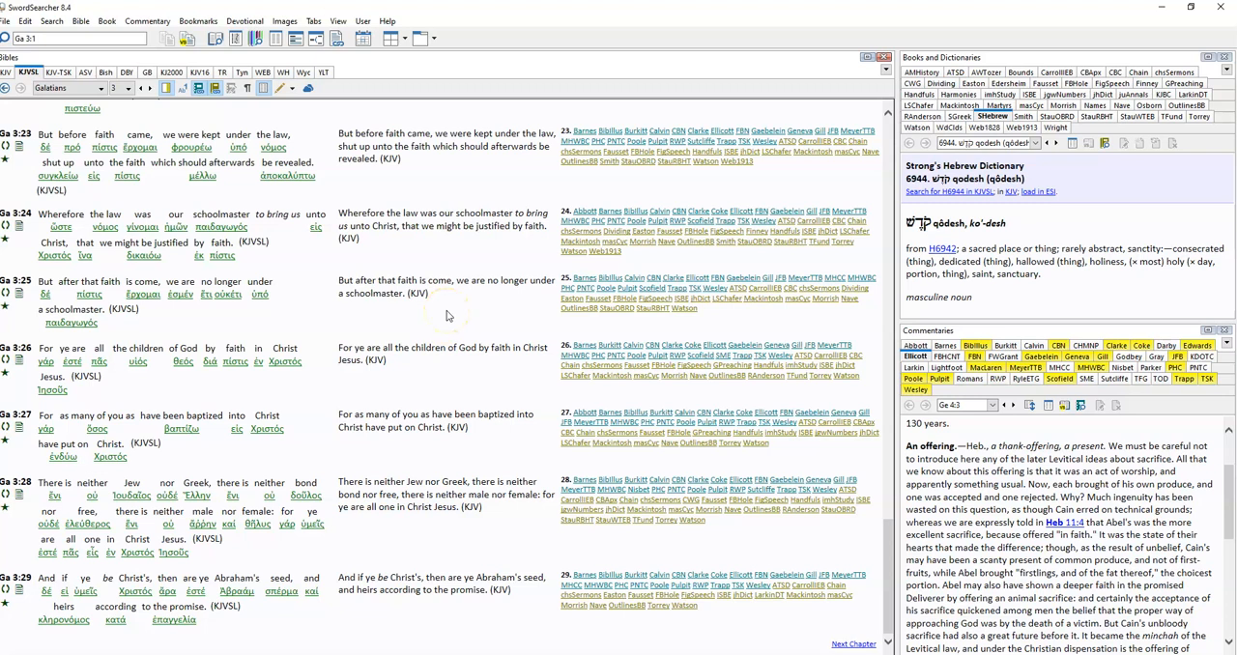